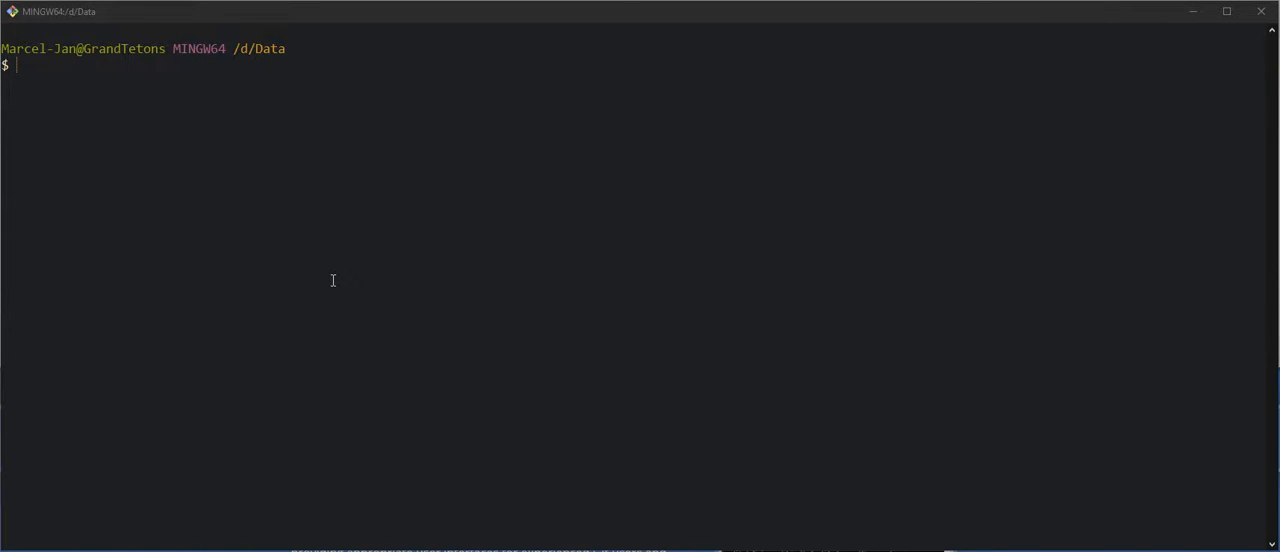
mouse_move(281, 252)
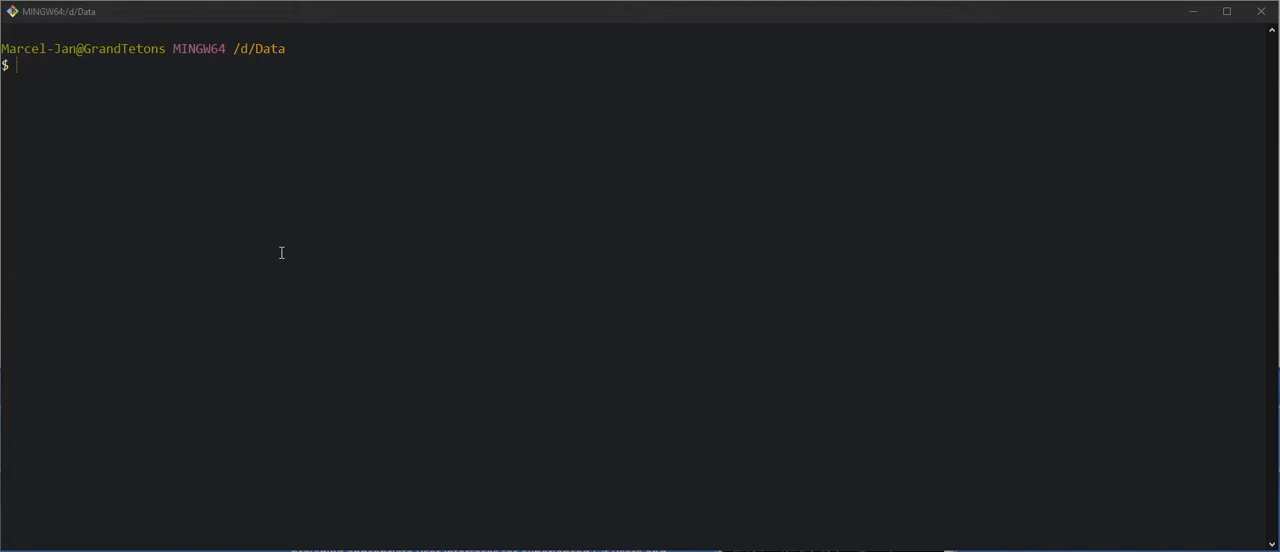
mouse_move(228, 237)
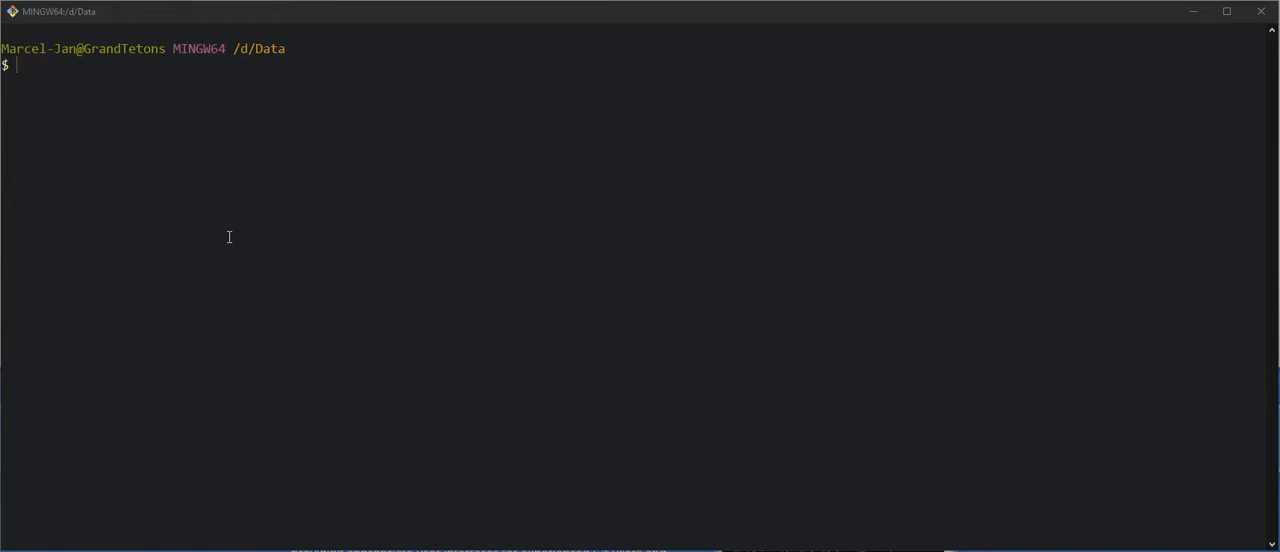
mouse_move(183, 206)
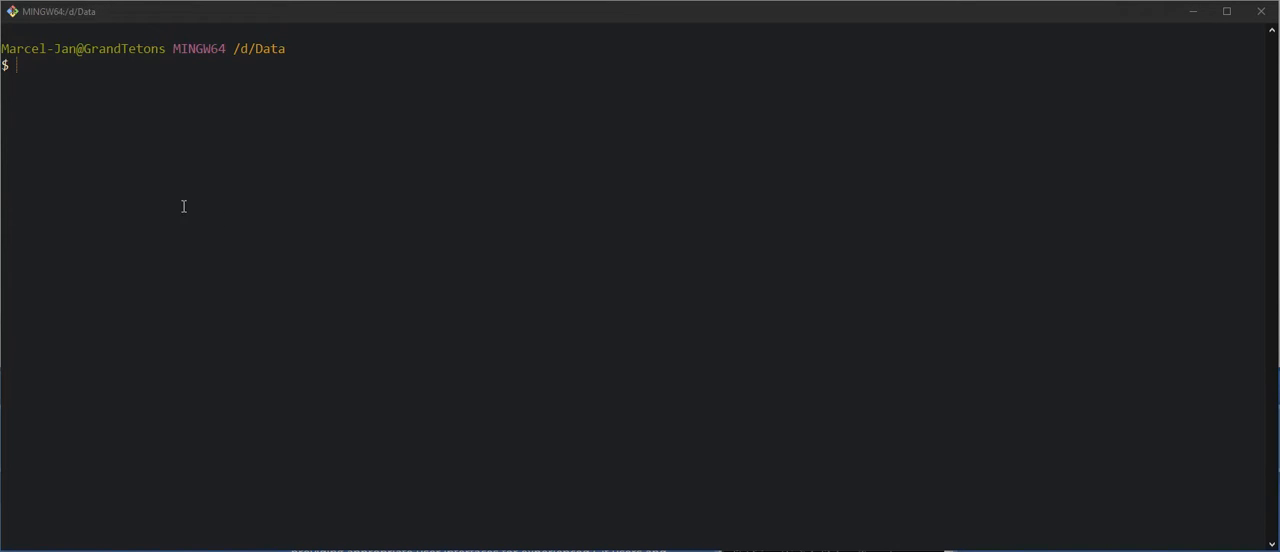
mouse_move(167, 194)
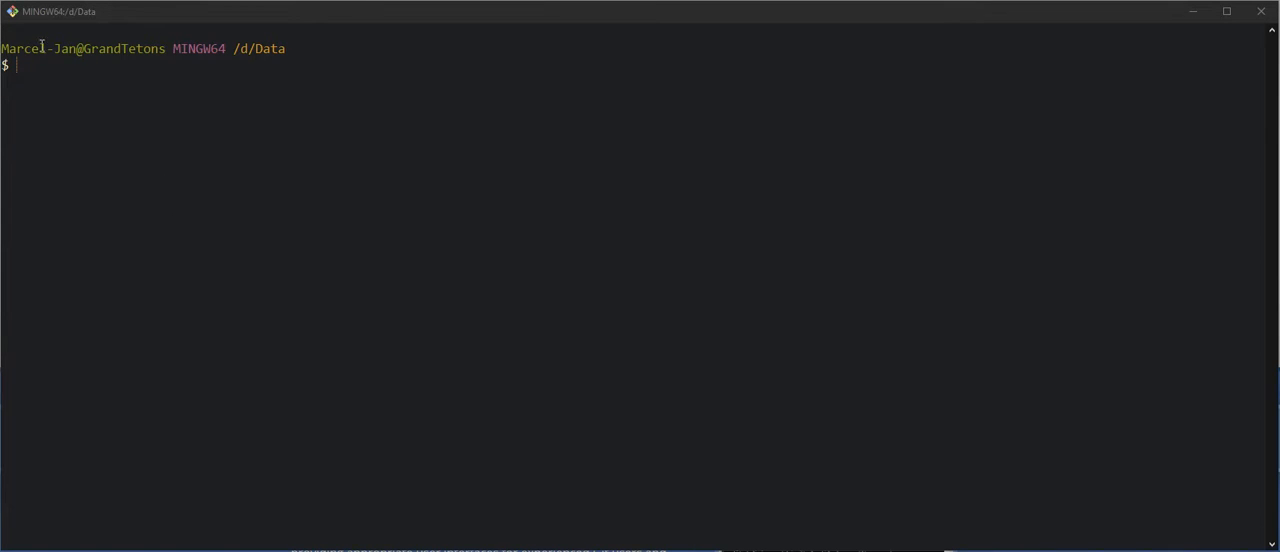
Switch the mintty theme from gruvbox to flat-ui and save the options.
right_click(60, 11)
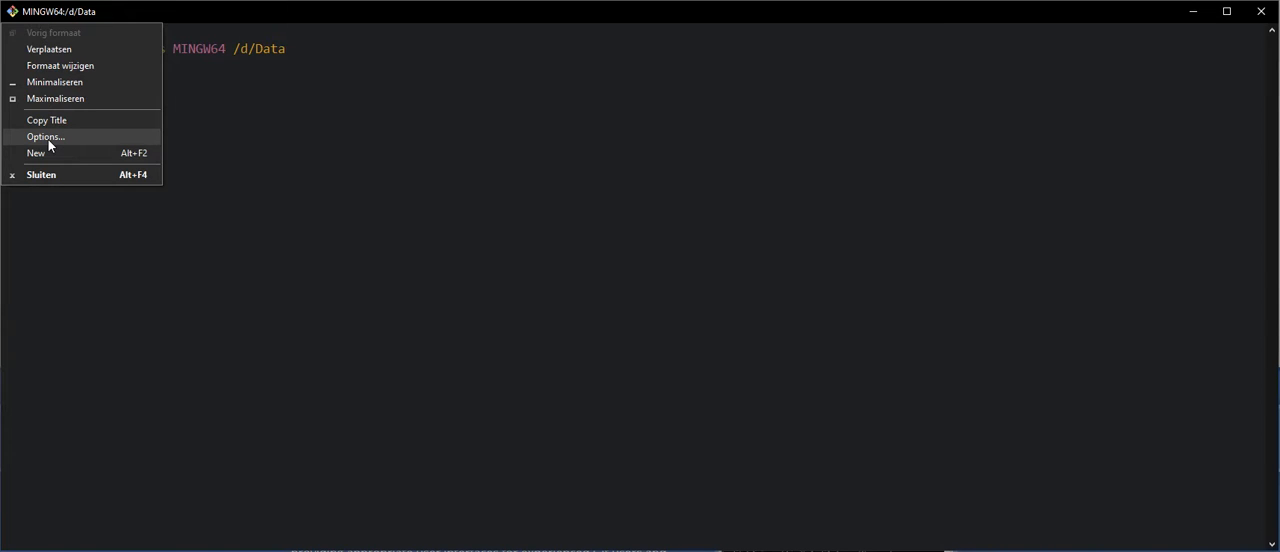
click(45, 136)
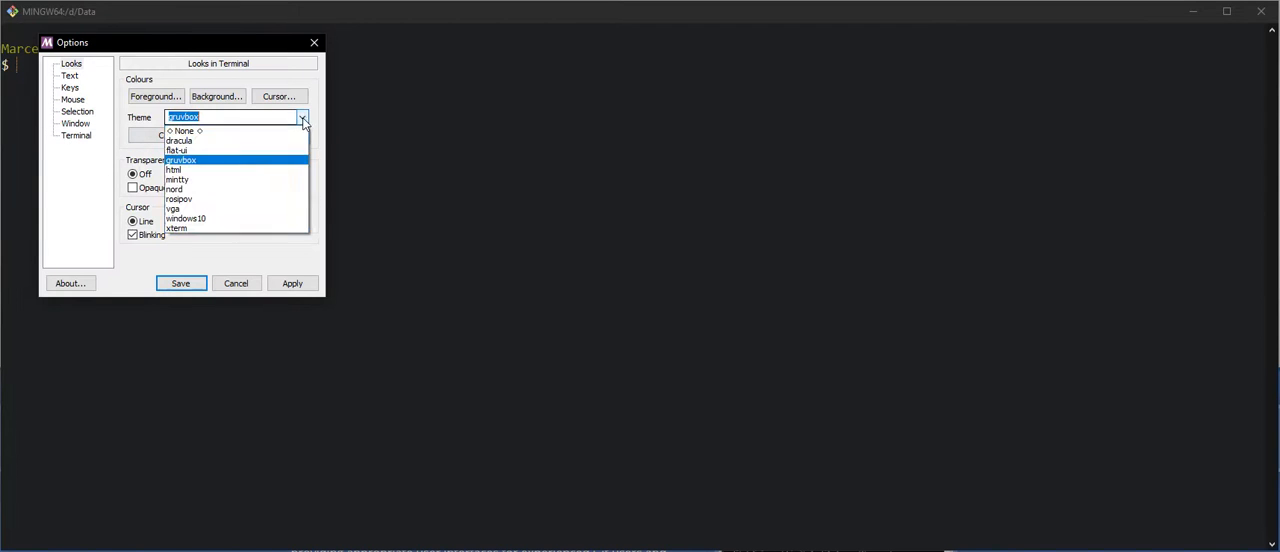
mouse_move(217, 141)
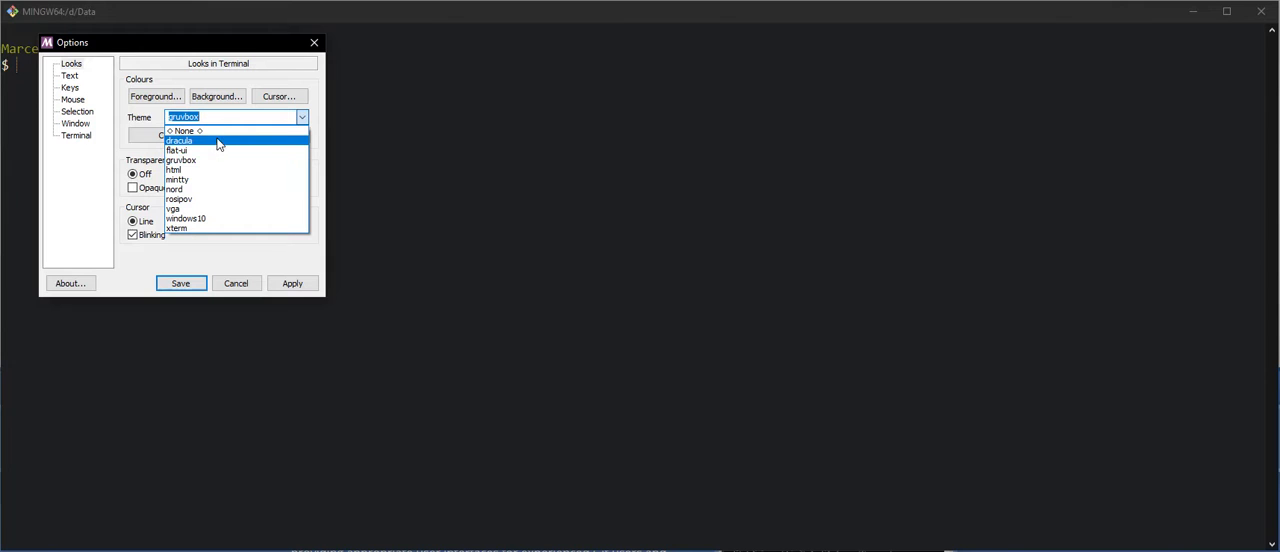
click(177, 151)
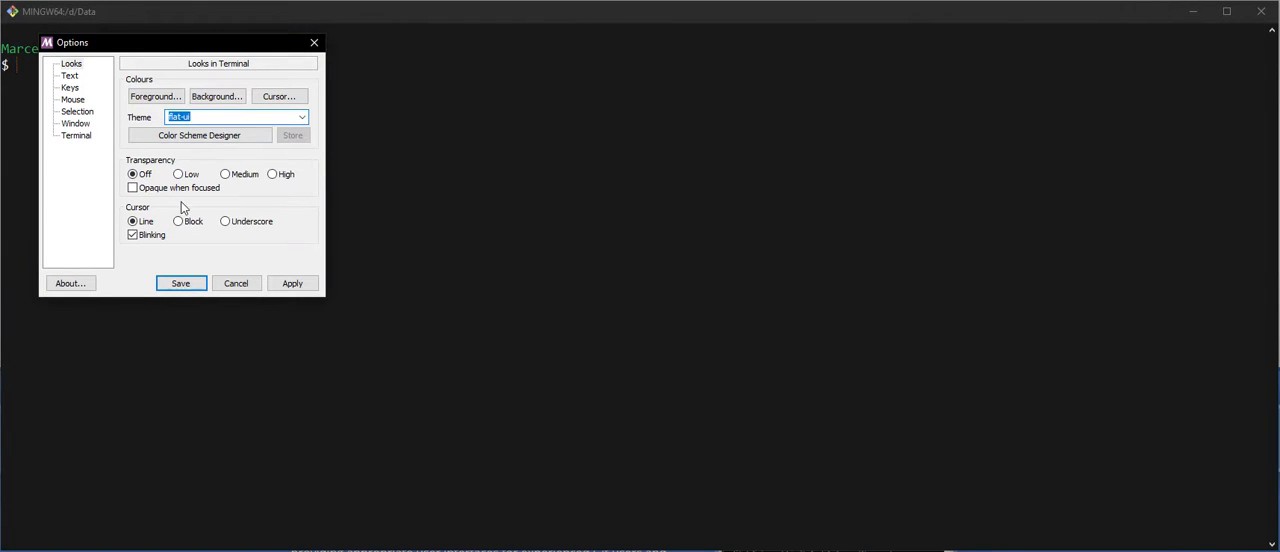
click(225, 174)
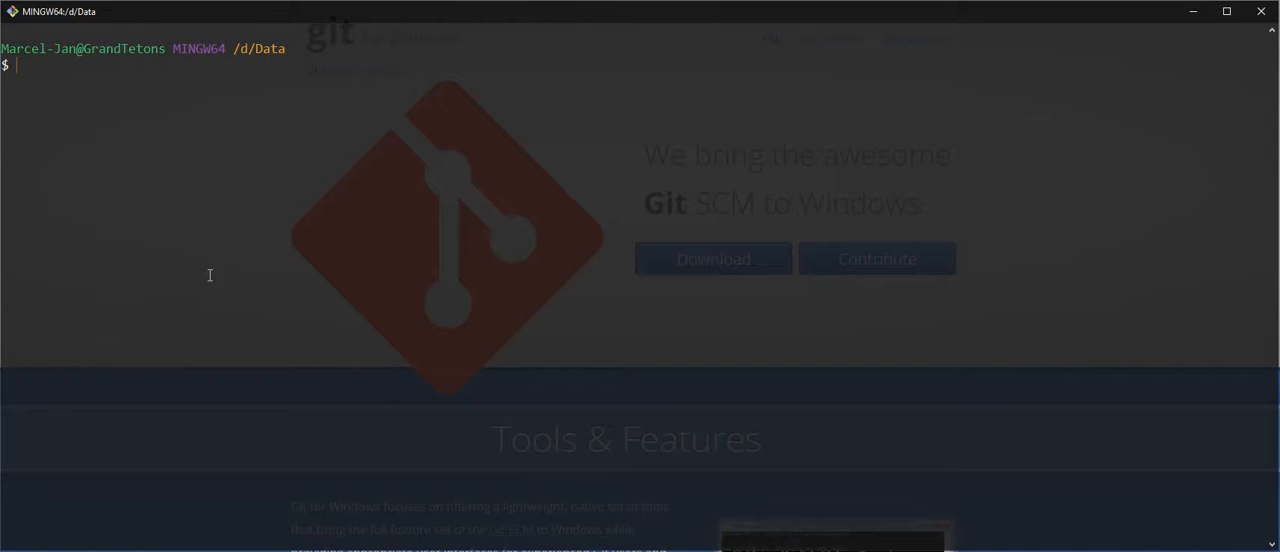
mouse_move(116, 86)
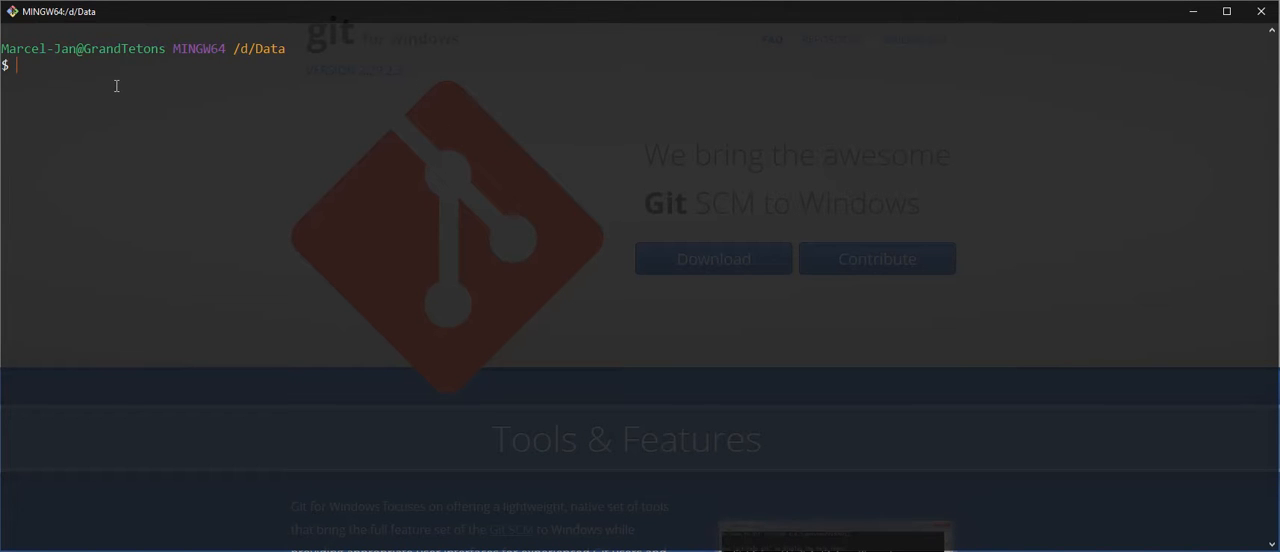
mouse_move(133, 103)
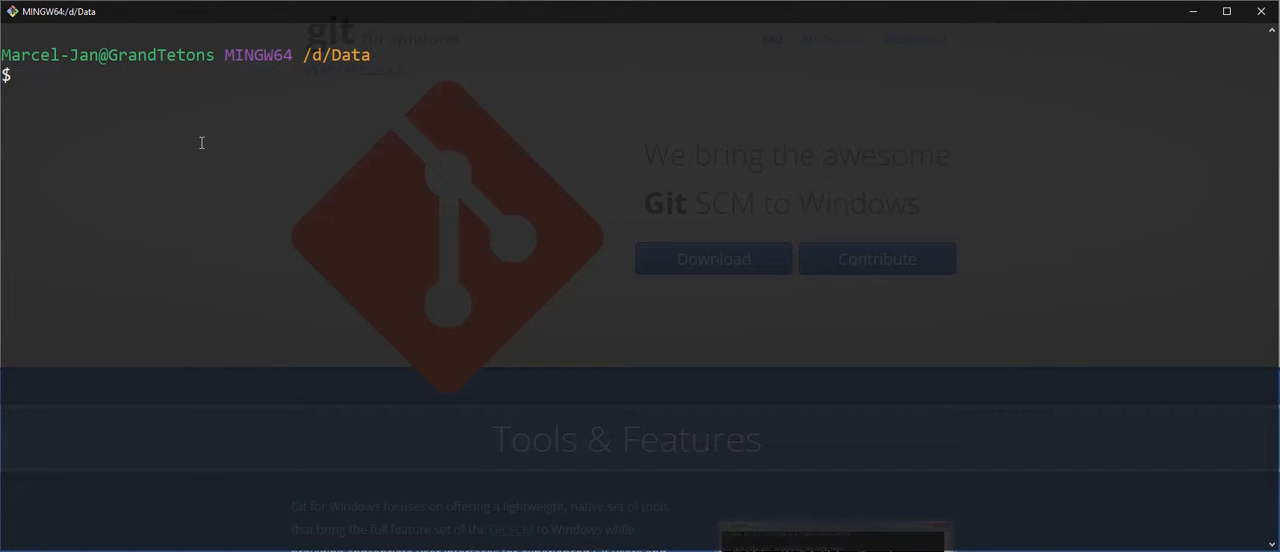
mouse_move(180, 121)
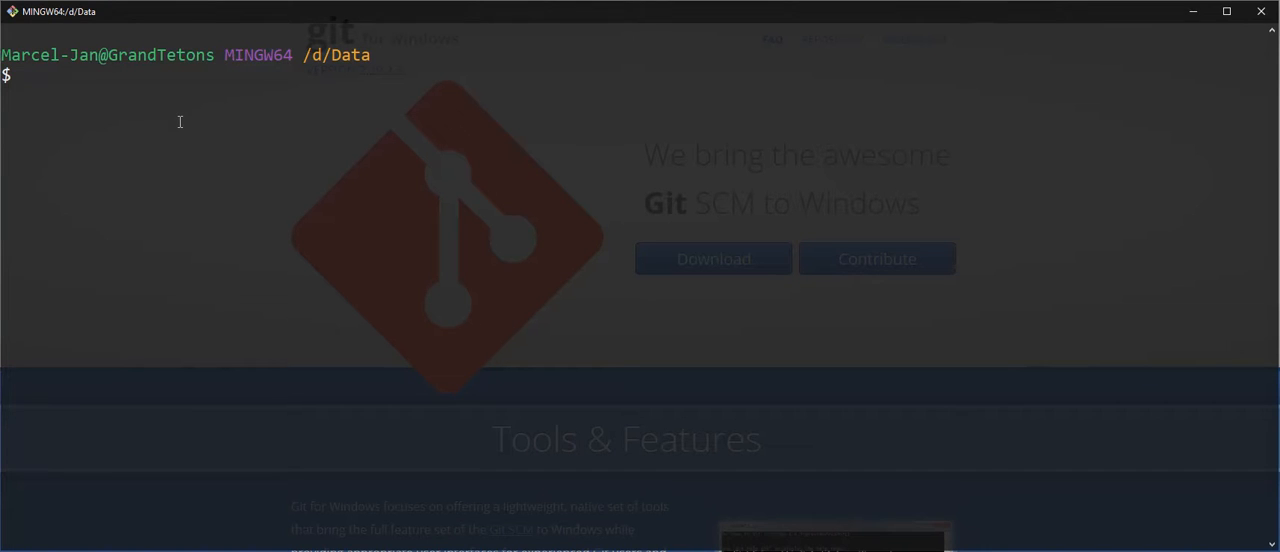
mouse_move(149, 116)
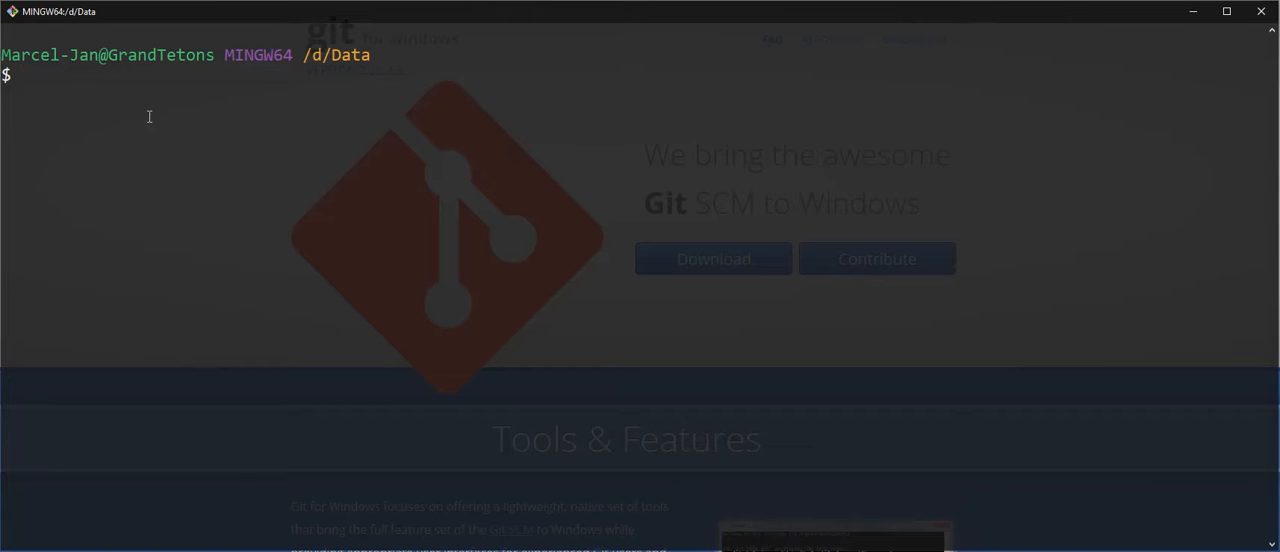
Print the working directory with pwd, then cd into /d/Data.
text(pw)
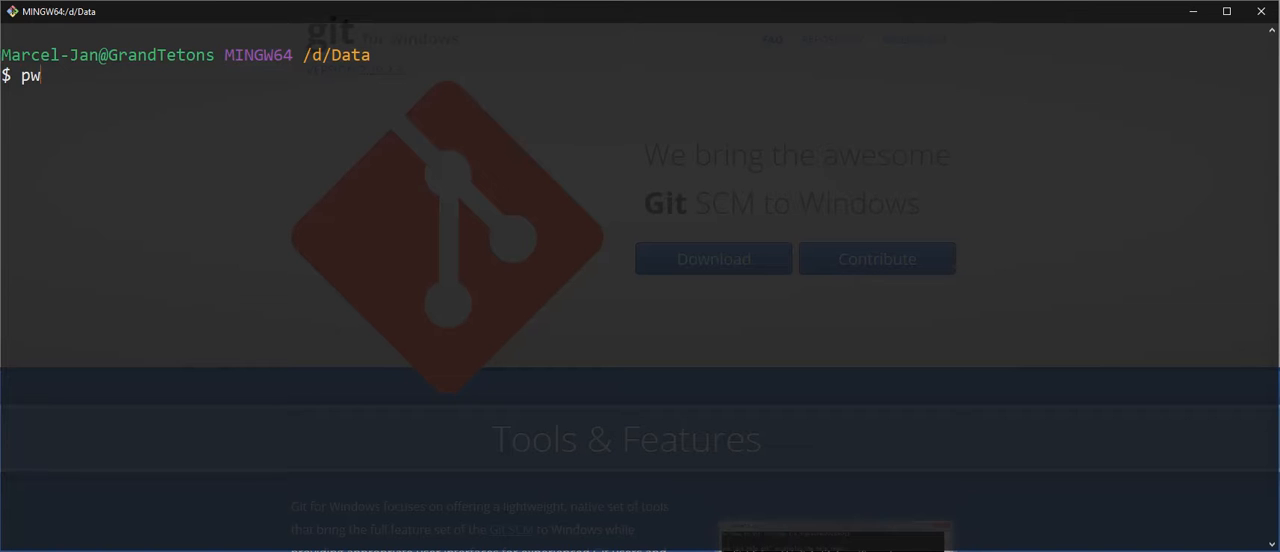
key(Return)
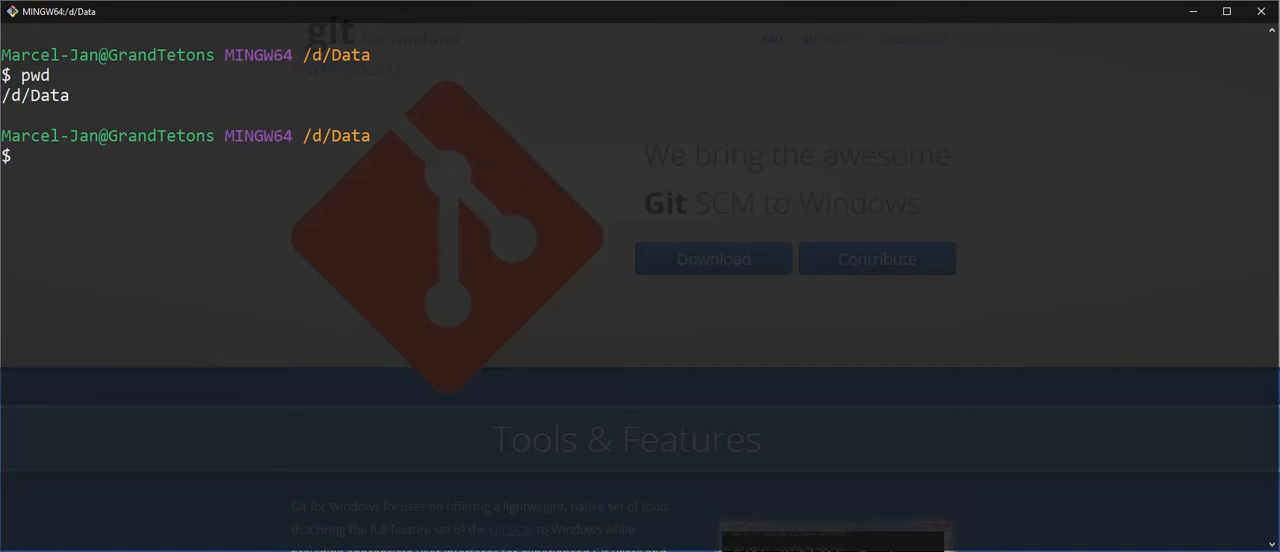
text(cd /d)
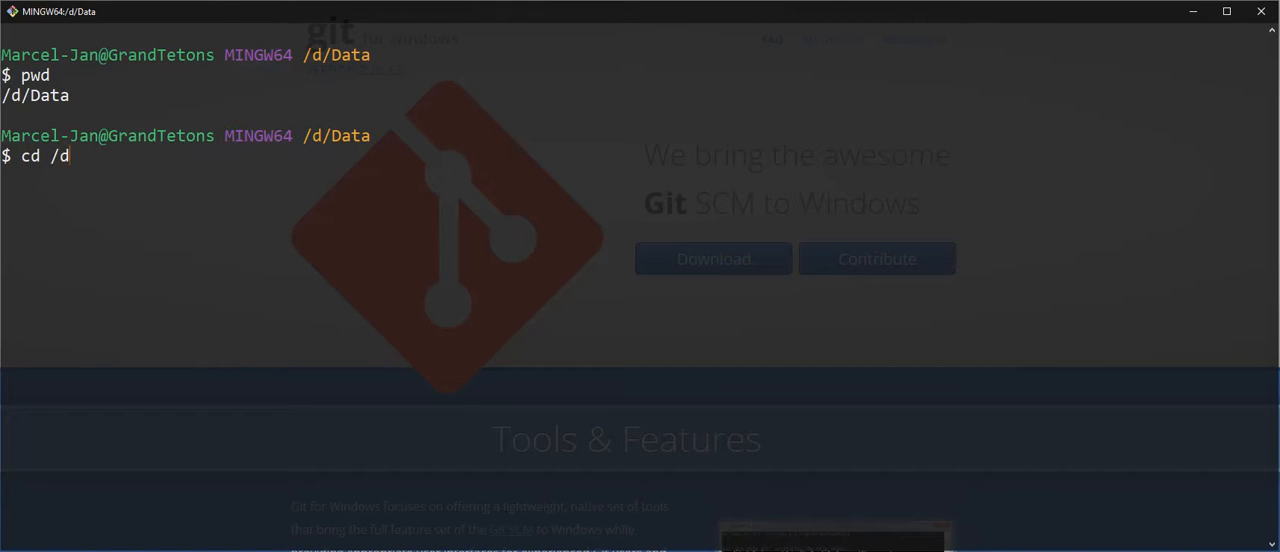
text(/)
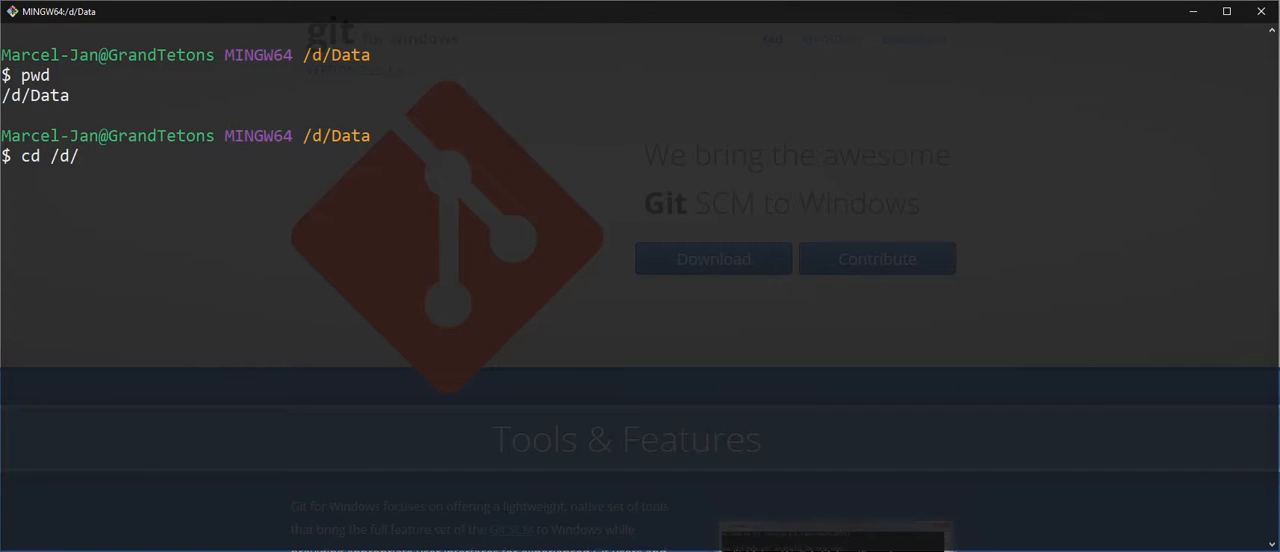
text(D)
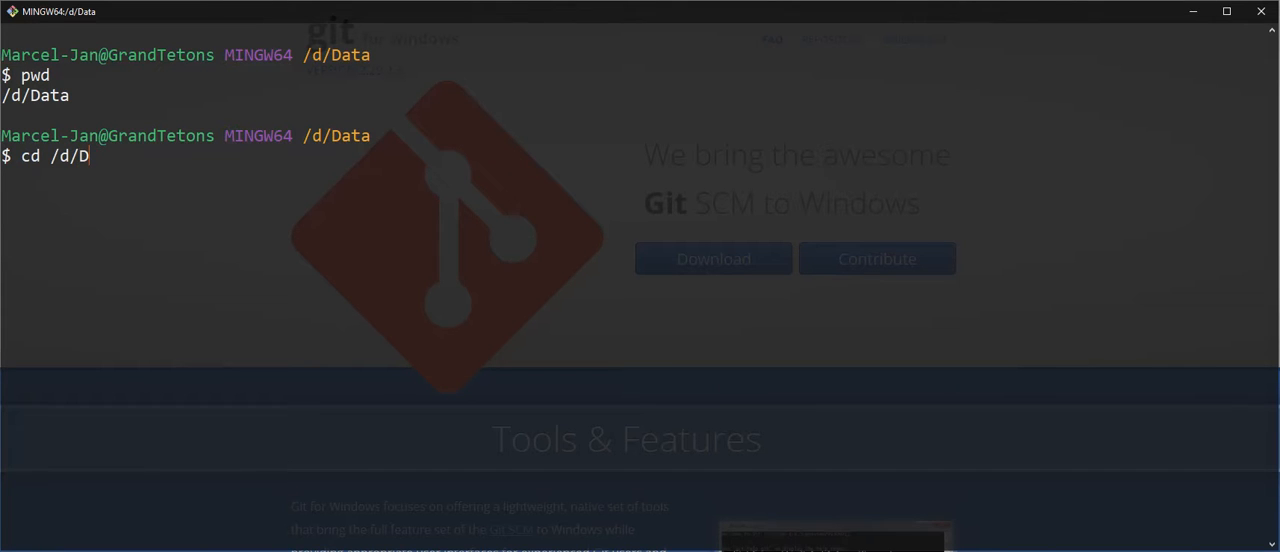
text(ata)
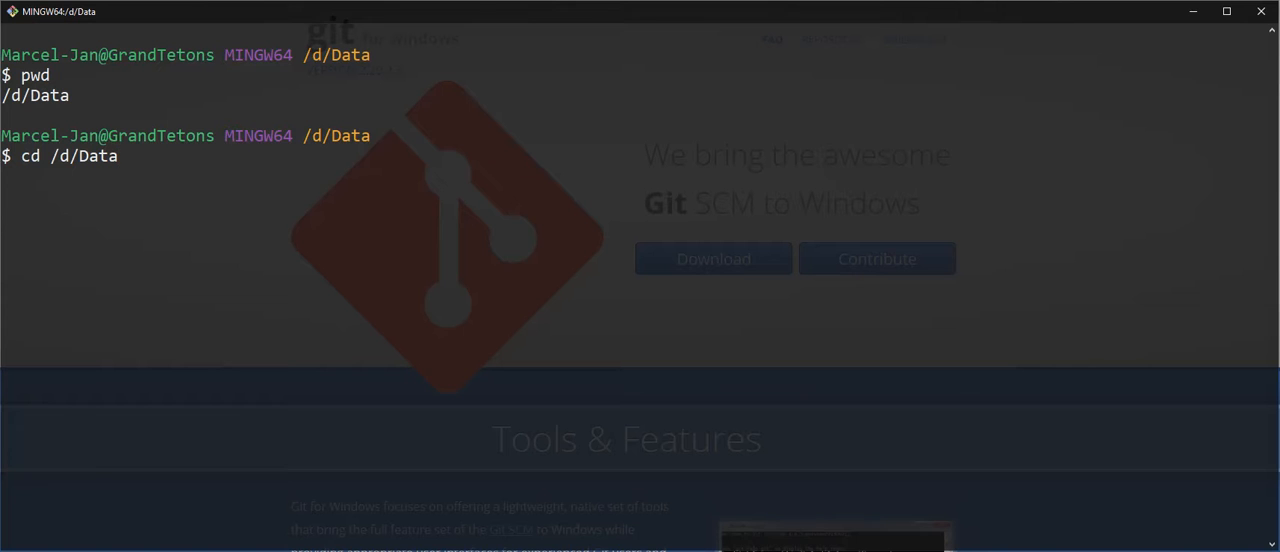
key(Return)
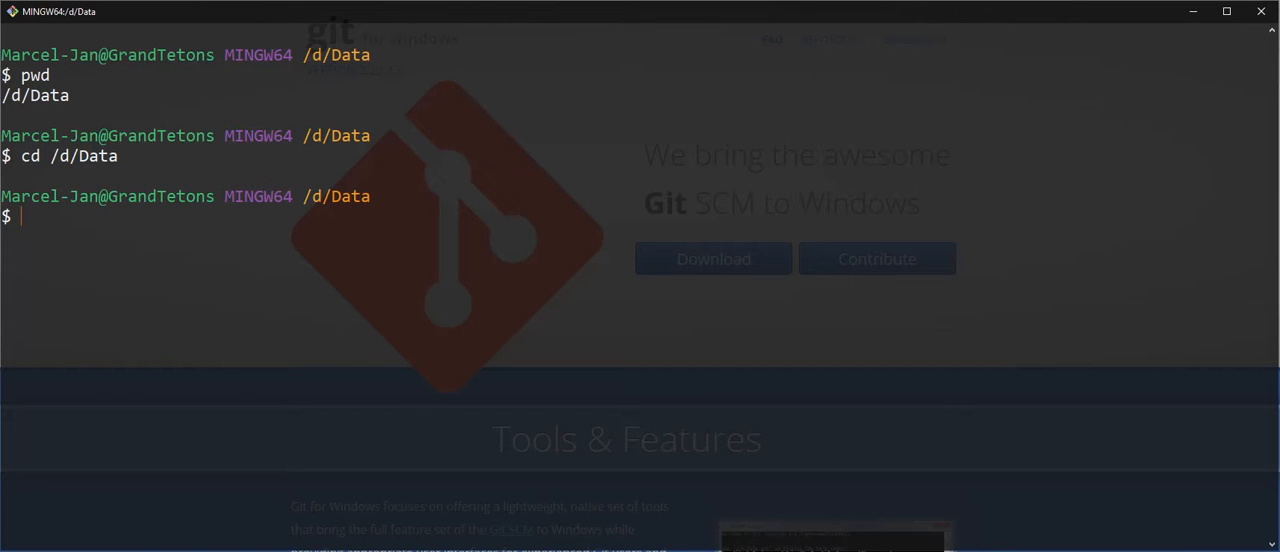
List /d/Data in long format with ls -l and page shakespeare.txt with less.
text(ls -l)
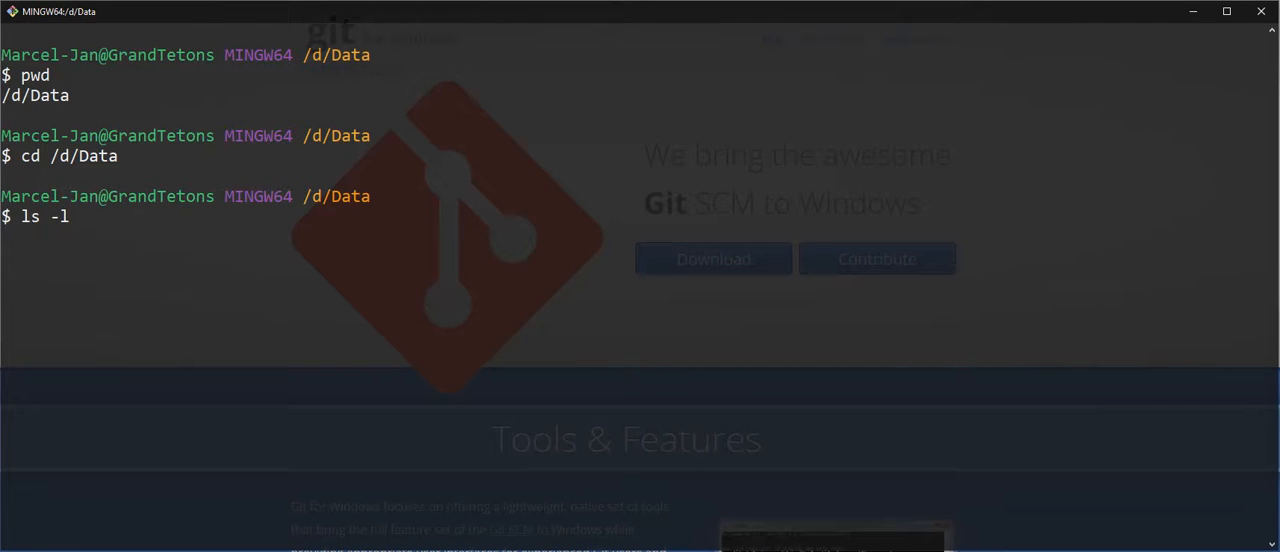
key(Return)
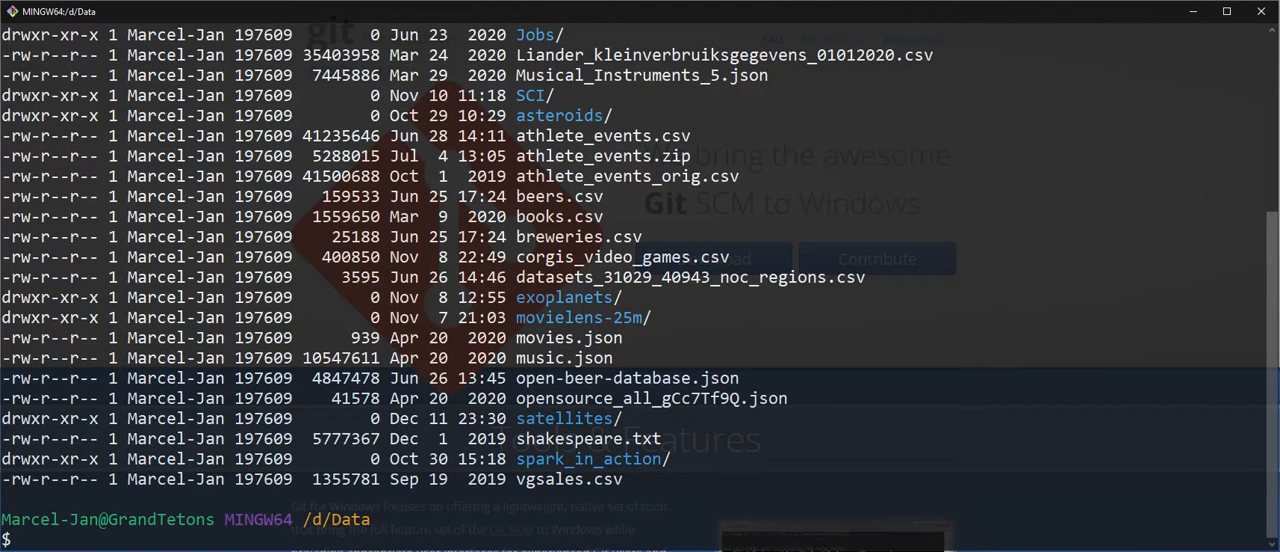
text(less sh)
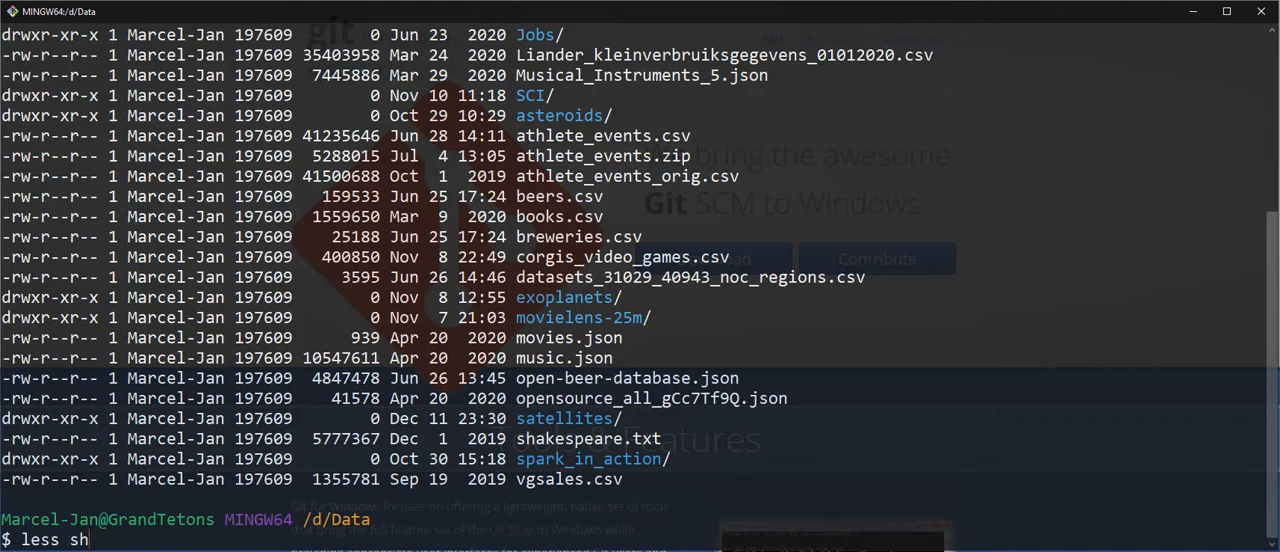
text(akespeare.txt)
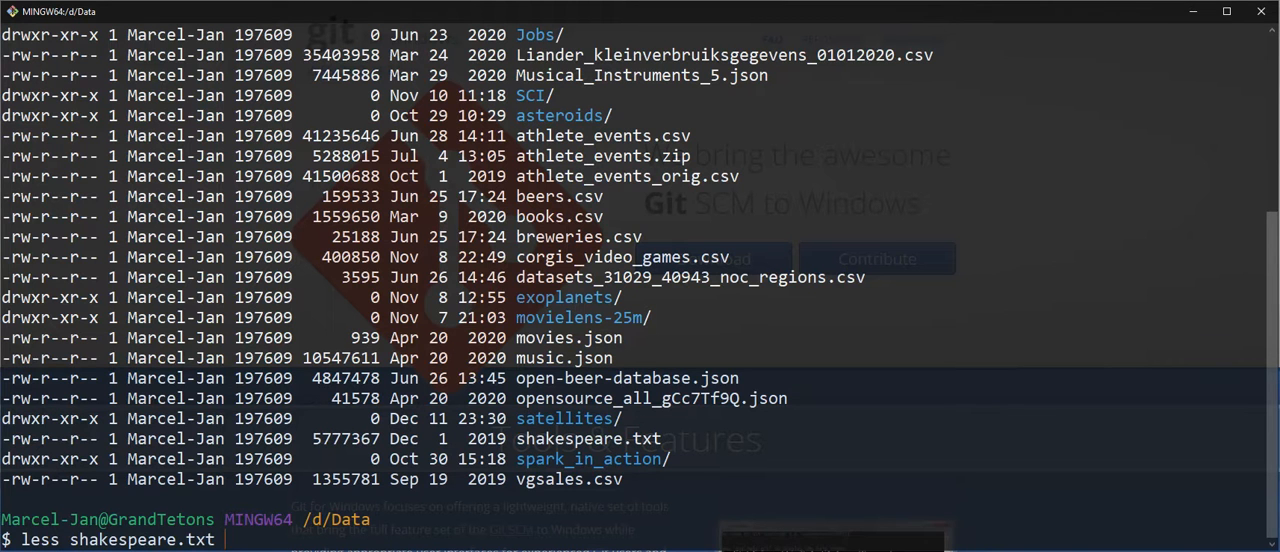
key(Return)
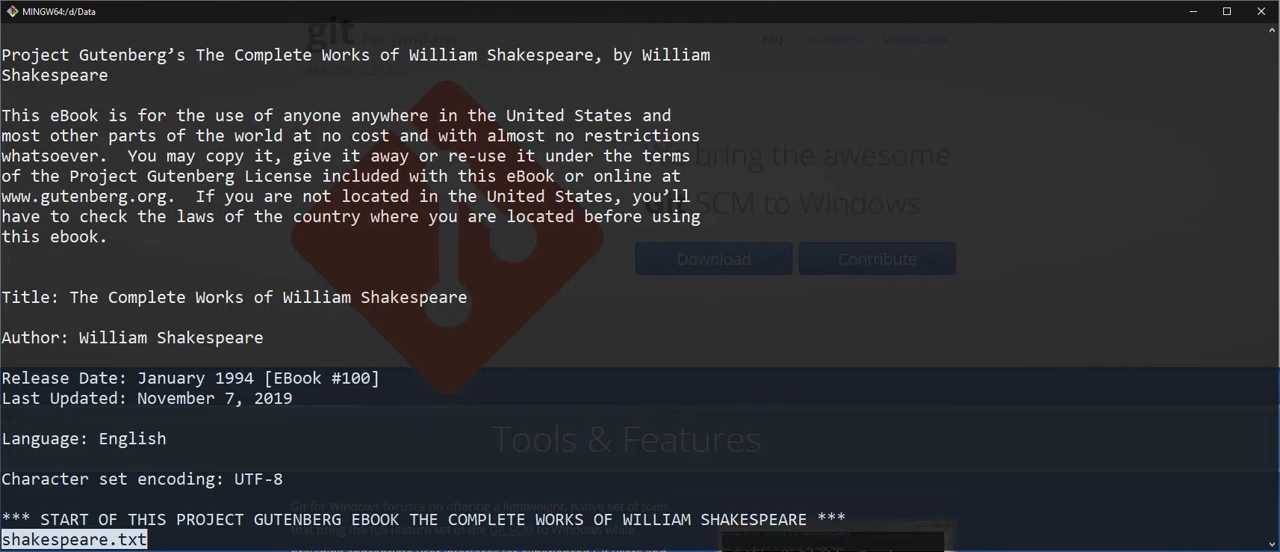
Quit less, open beers.csv in vi, and quit vi without saving using :q!
key(q)
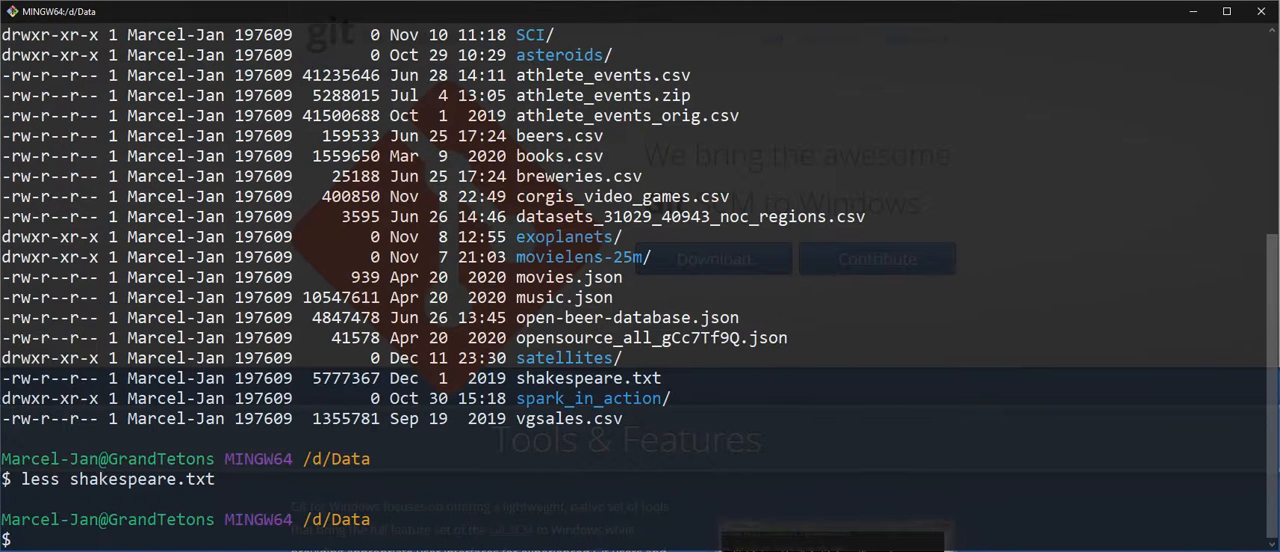
text(vi be)
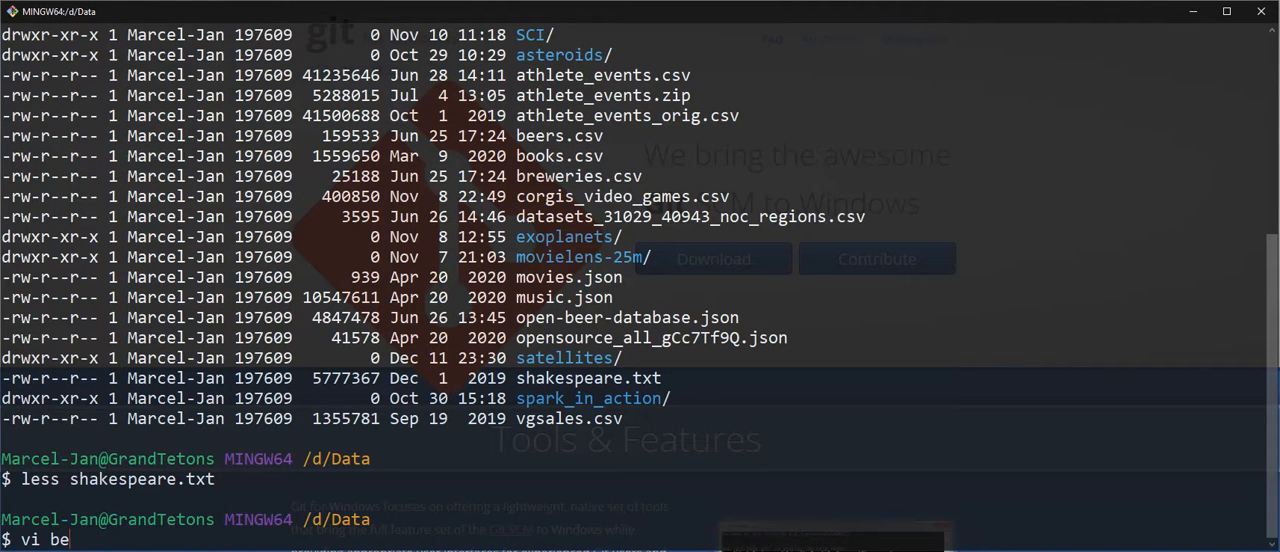
key(Return)
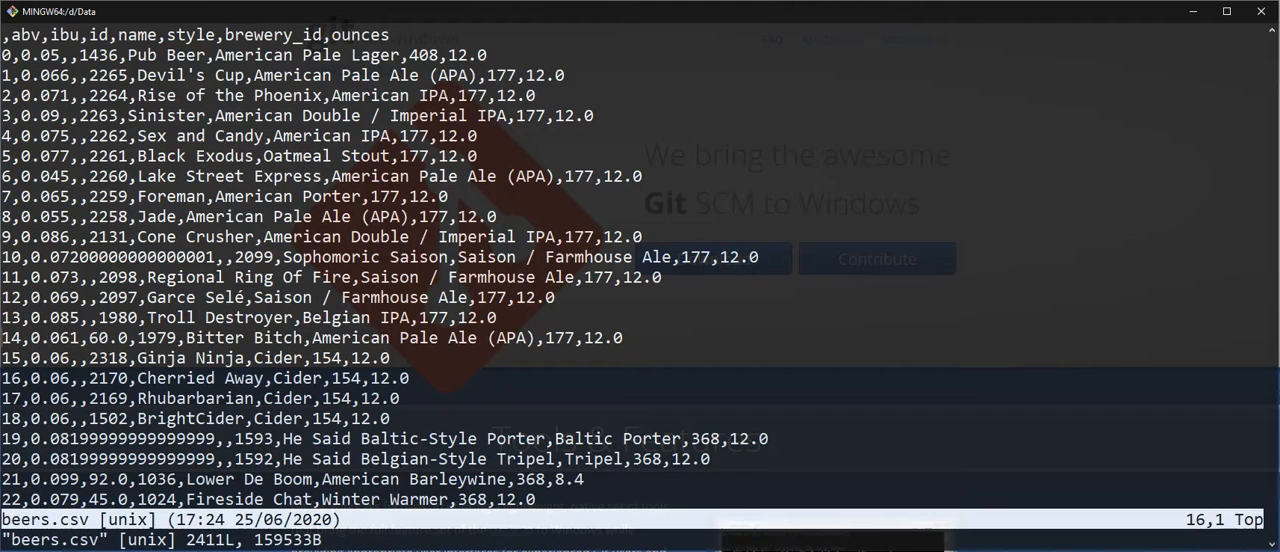
text(:q)
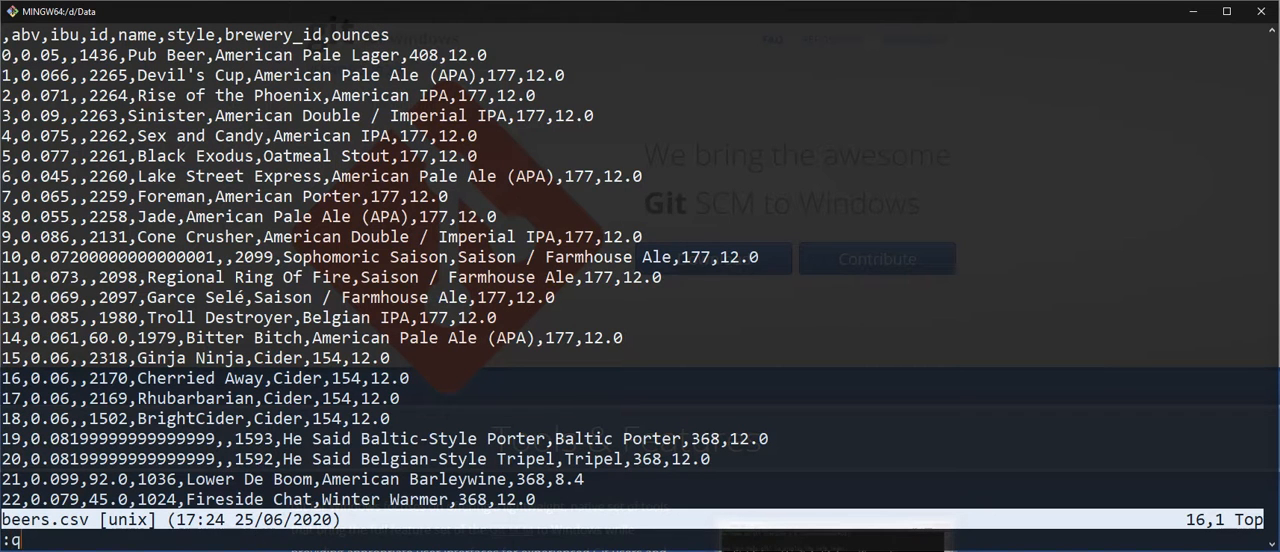
text(!)
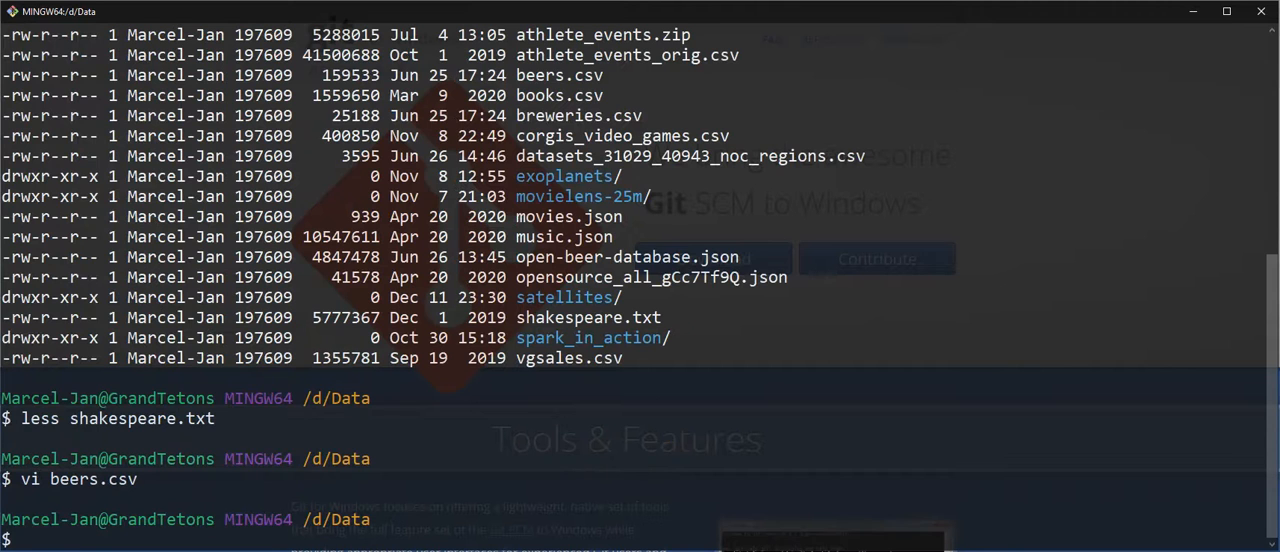
List the running Docker containers with docker ps.
text(d)
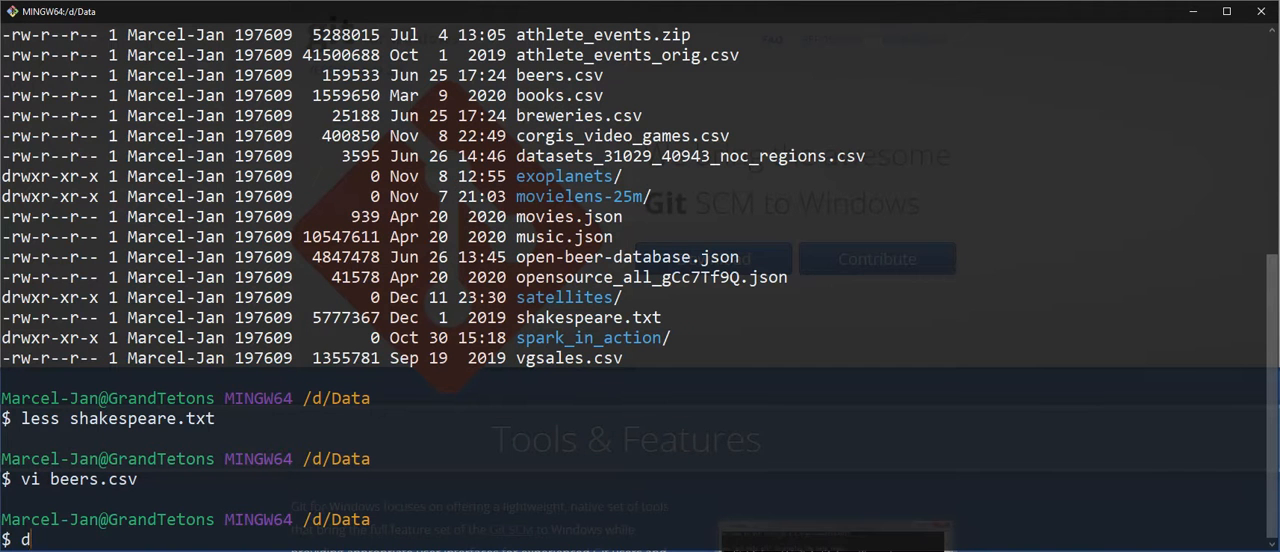
text(ocker ps)
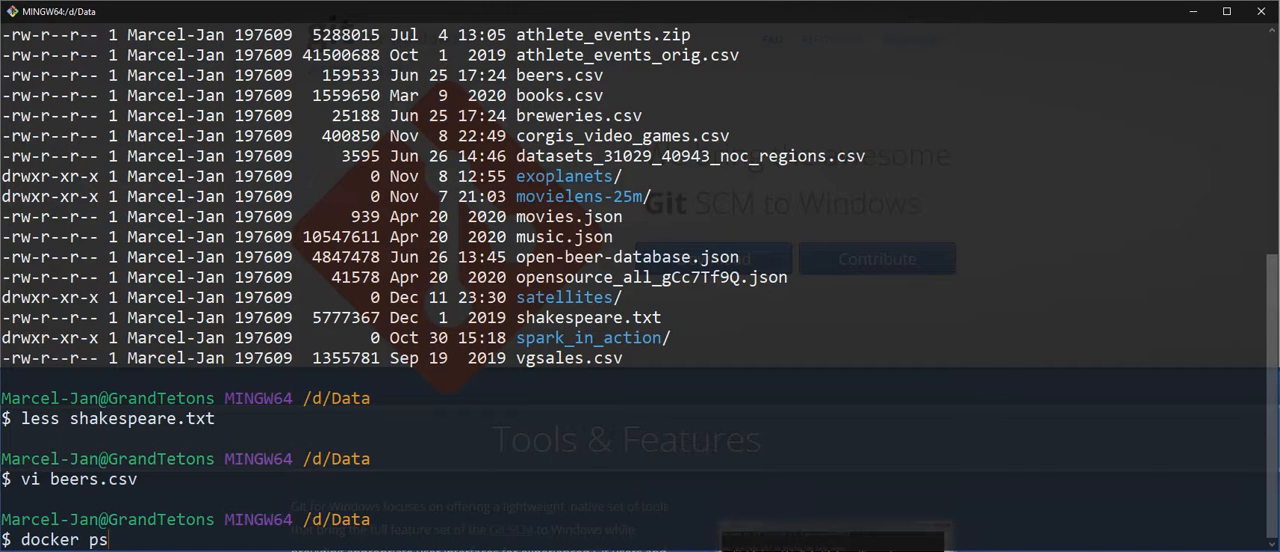
key(Return)
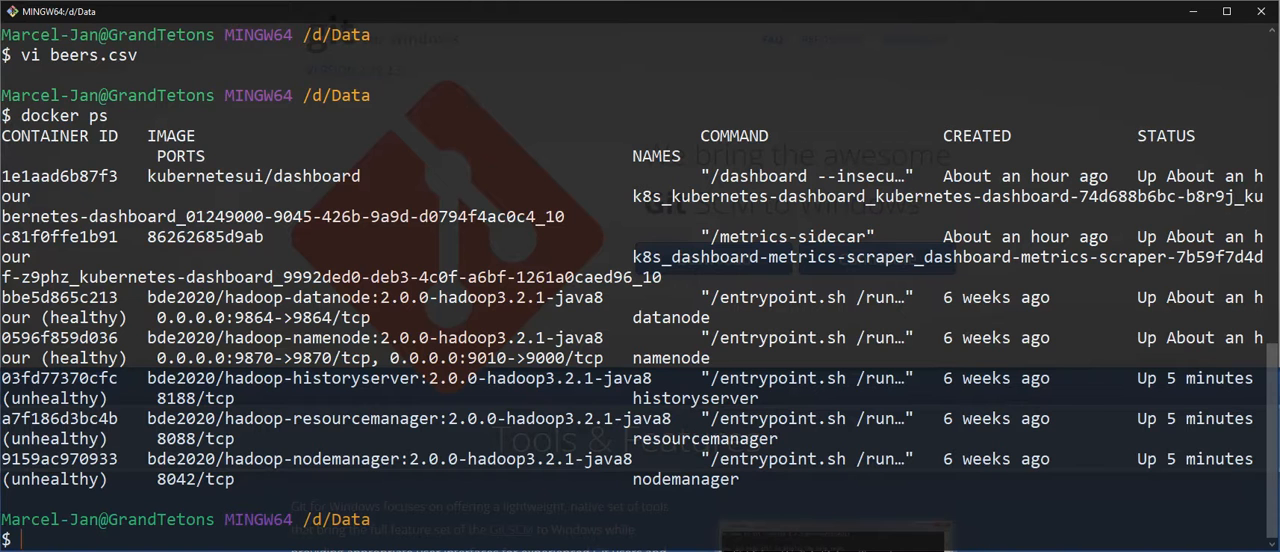
Run docker exec -it namenode bash to open a shell in namenode.
text(docker exec)
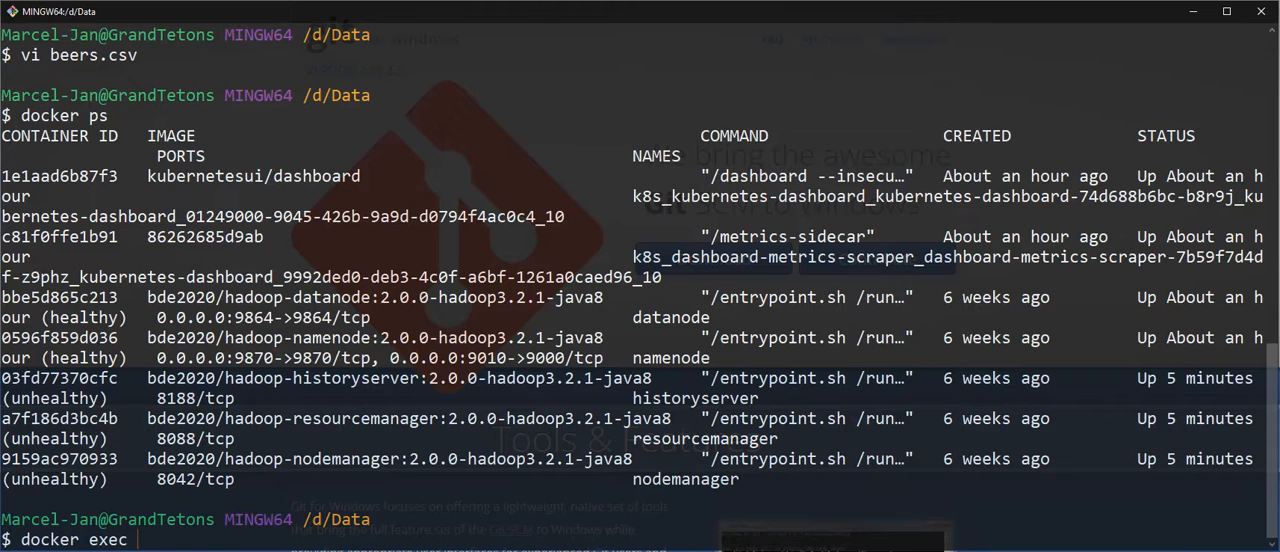
text(-it nam)
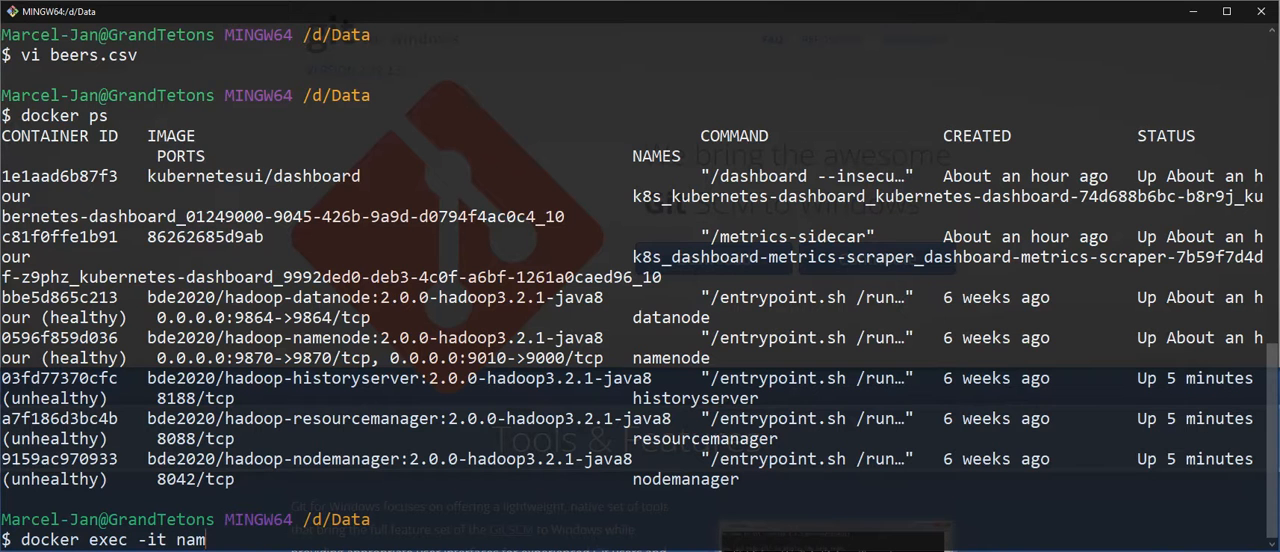
text(enode)
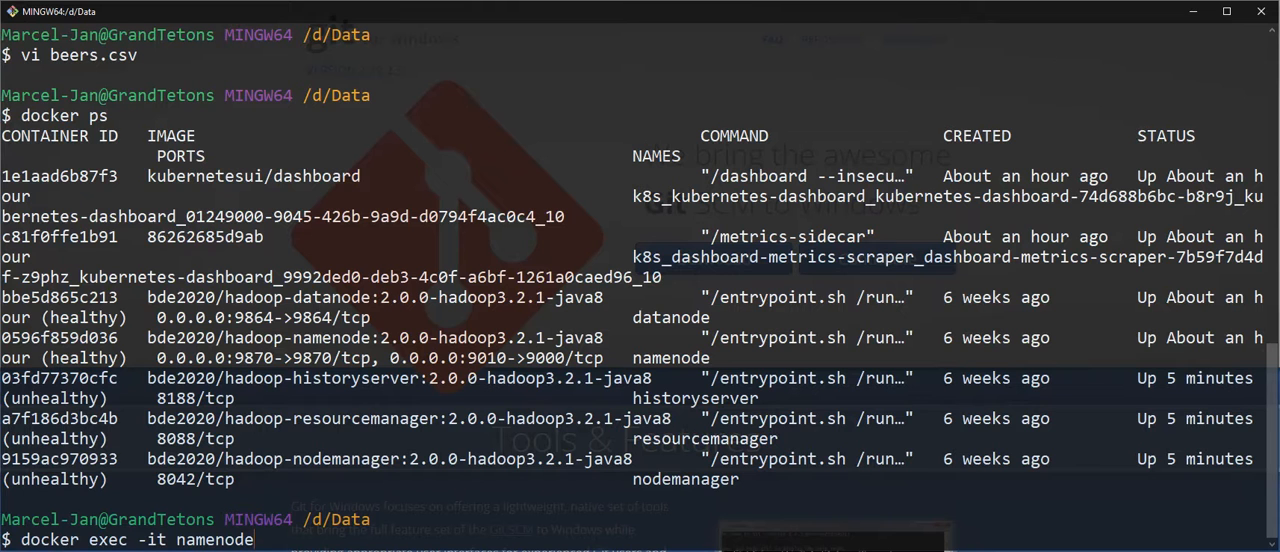
text(bash)
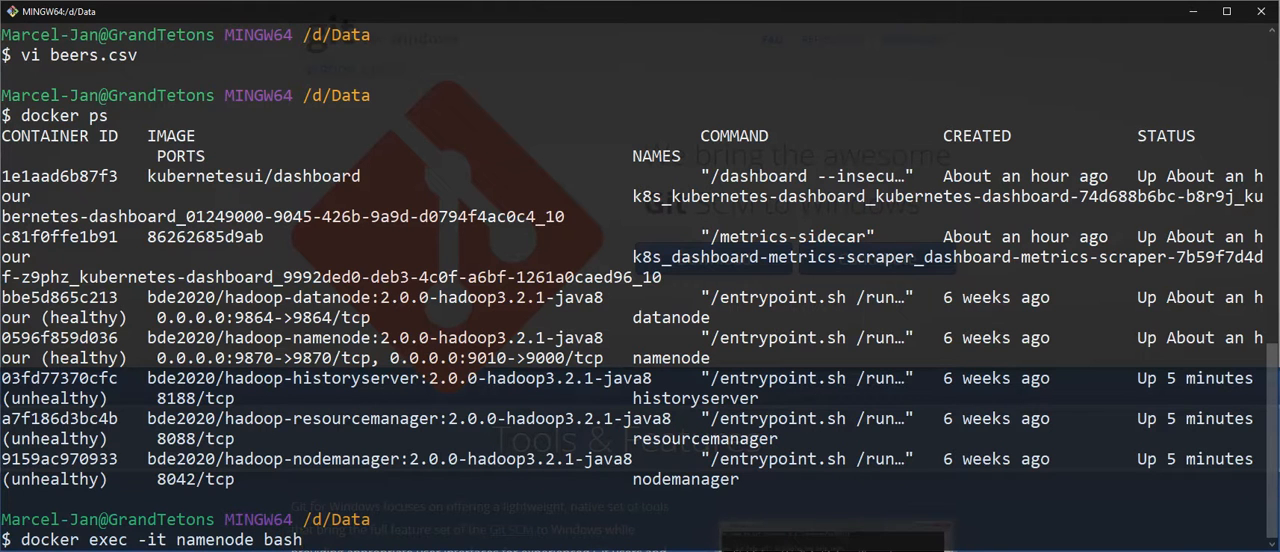
key(Return)
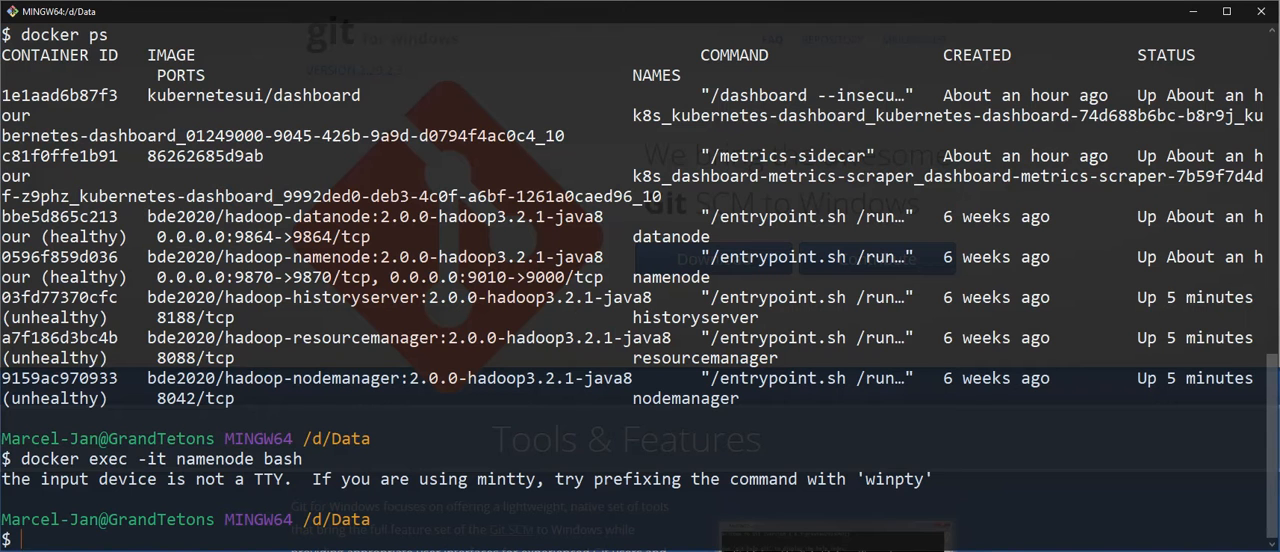
Enter the namenode container with winpty docker exec -it namenode bash, then exit.
text(docker exec -it namenode bash)
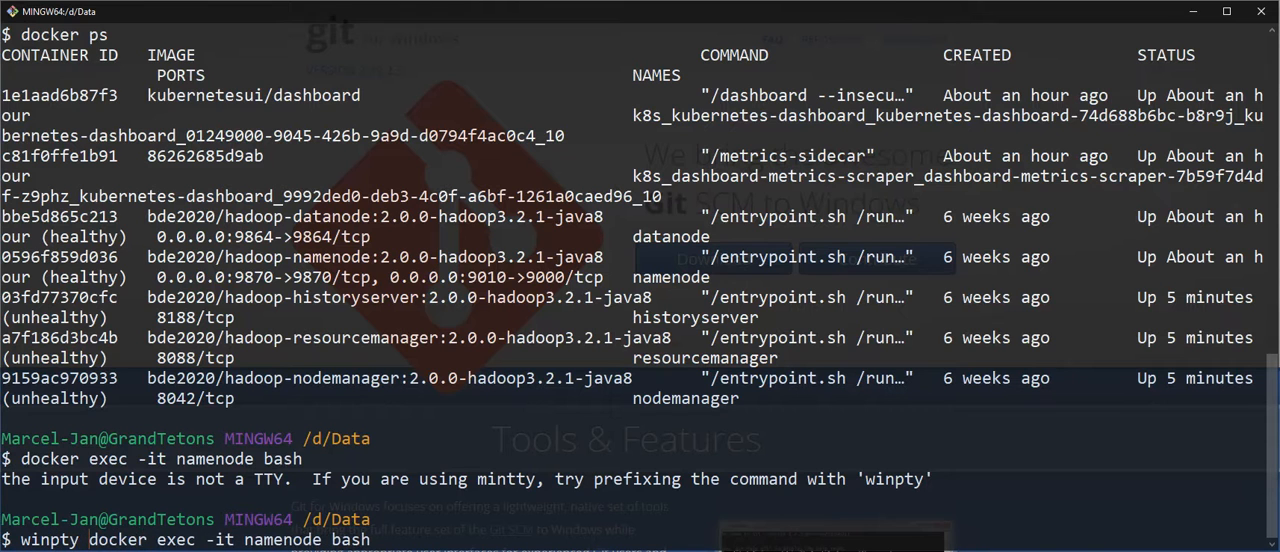
key(Return)
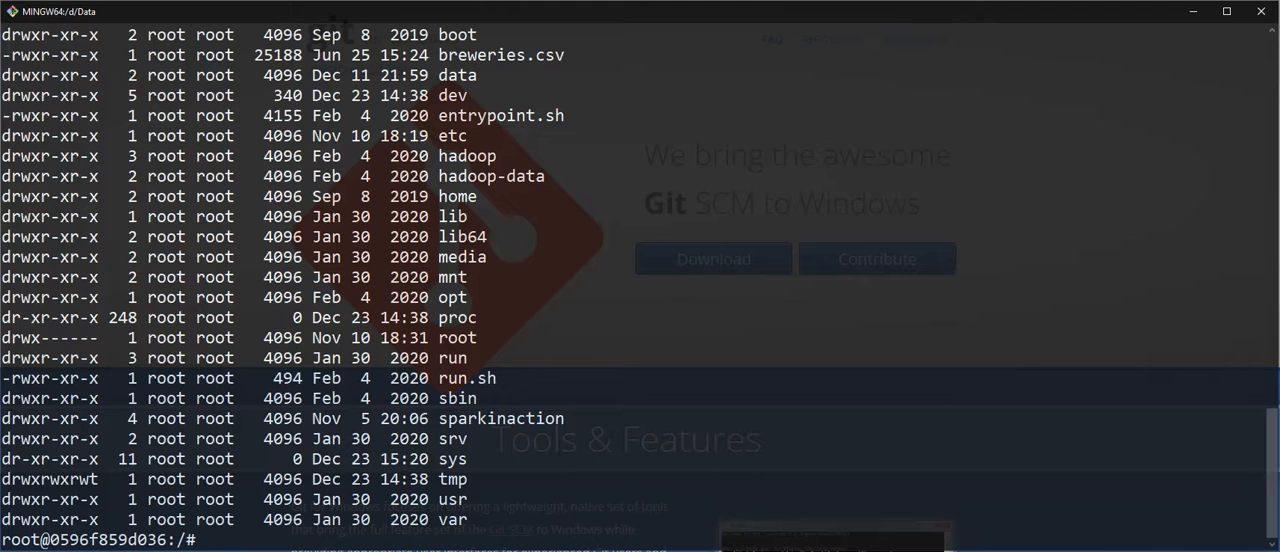
text(exit)
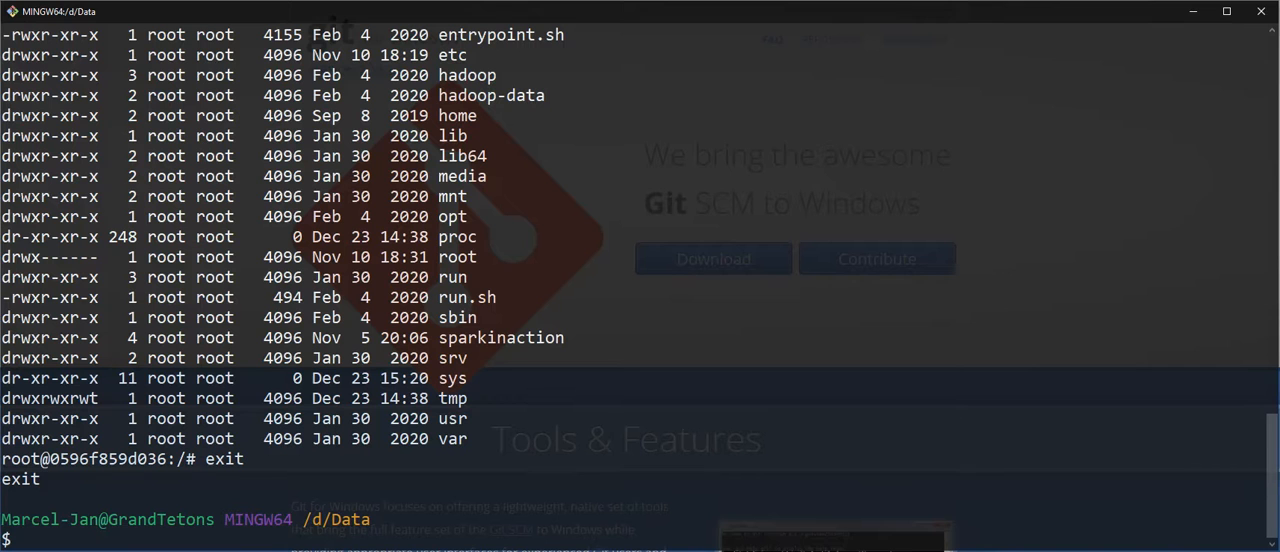
text(alias)
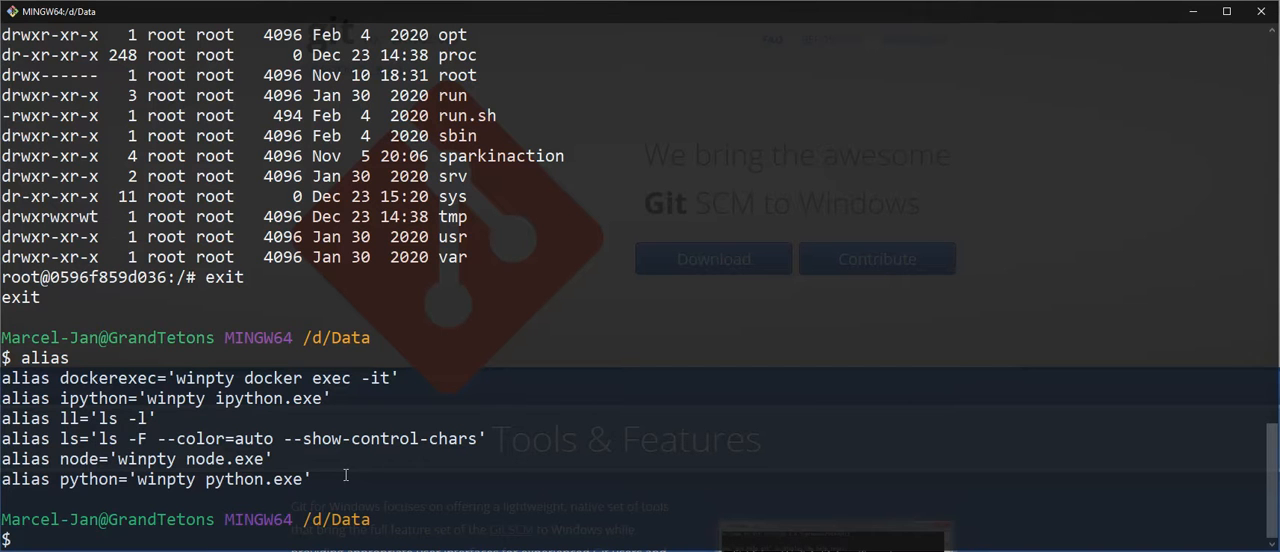
Start Python 3.7.4, print "Hello", and leave with exit().
text(python)
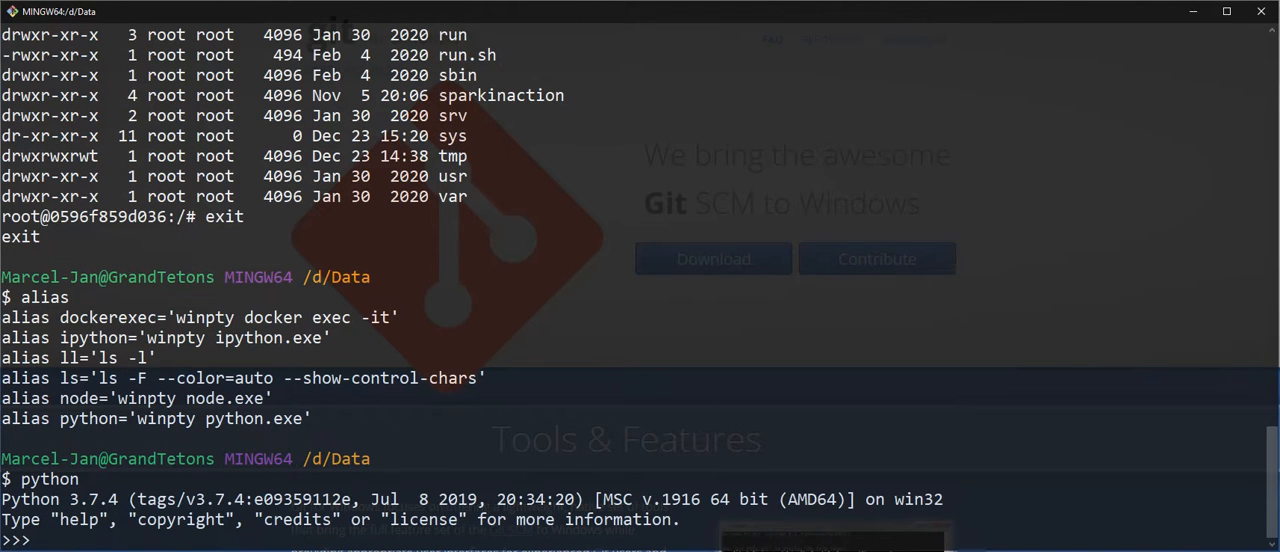
text(pri)
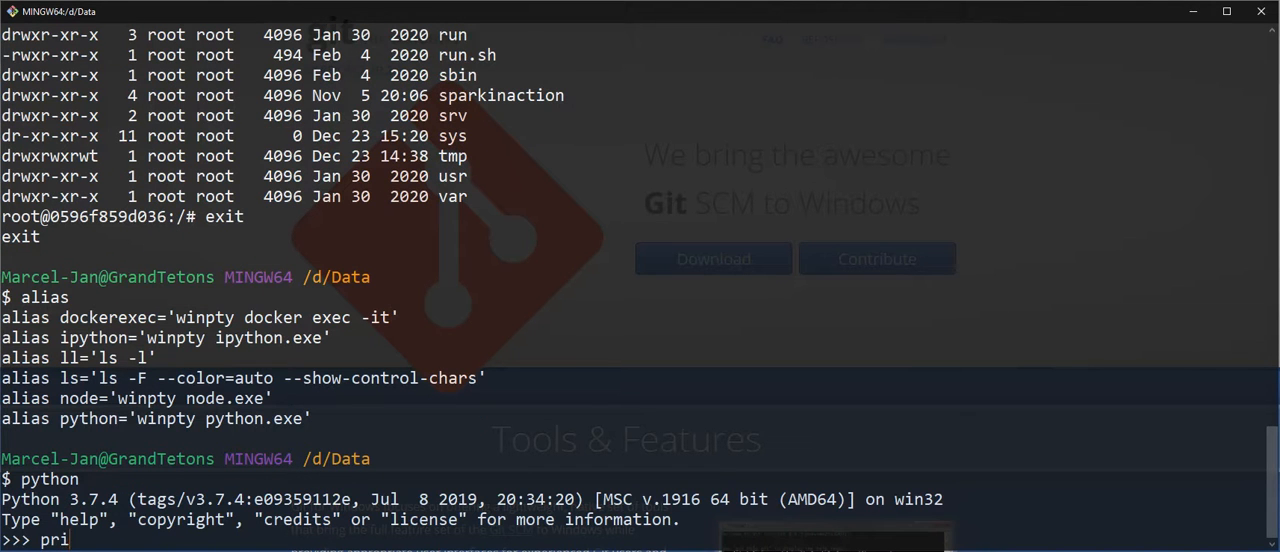
text(nt("Hello)
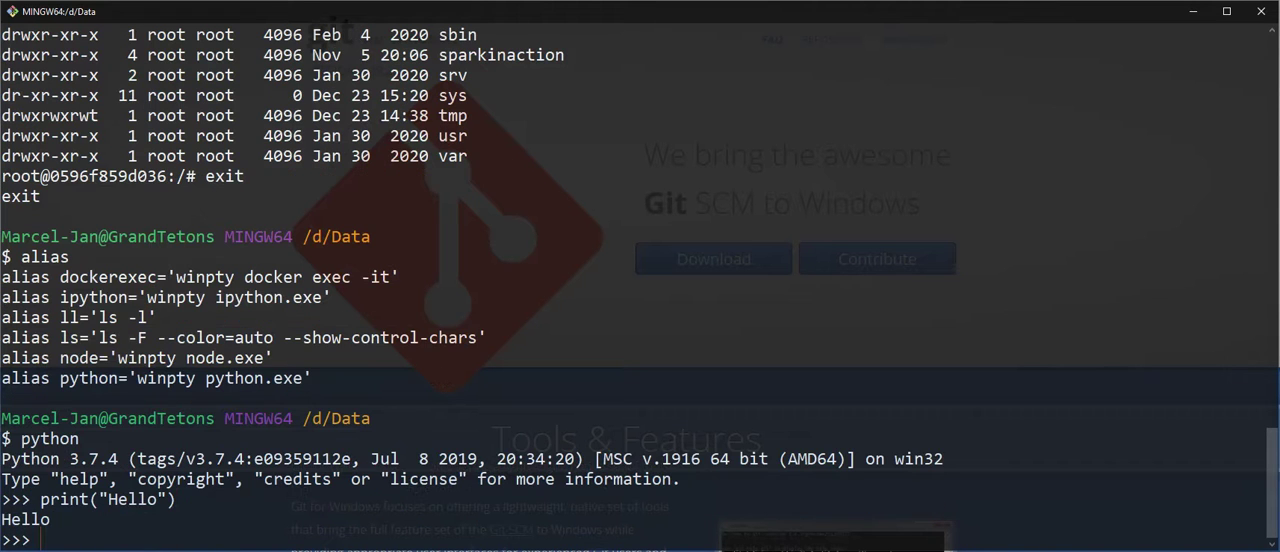
text(exit())
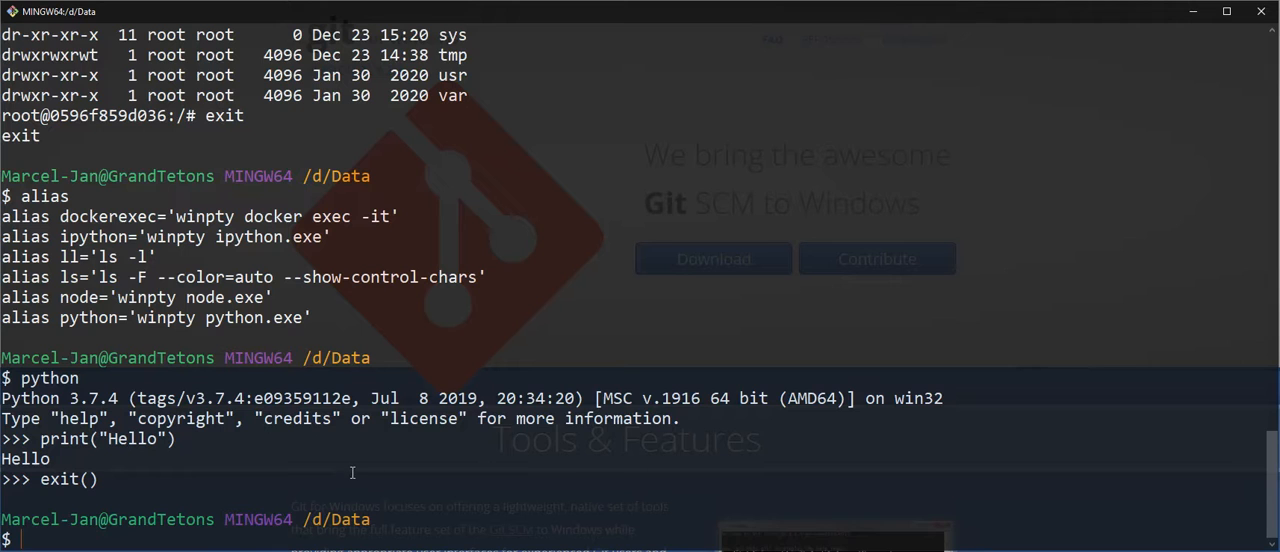
mouse_move(378, 439)
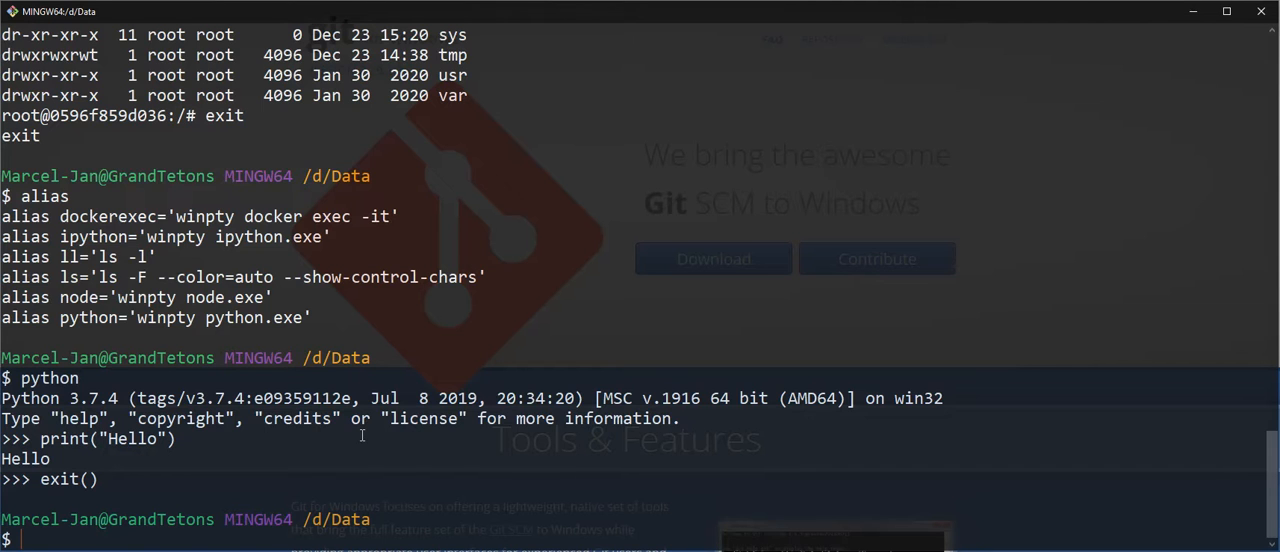
mouse_move(409, 374)
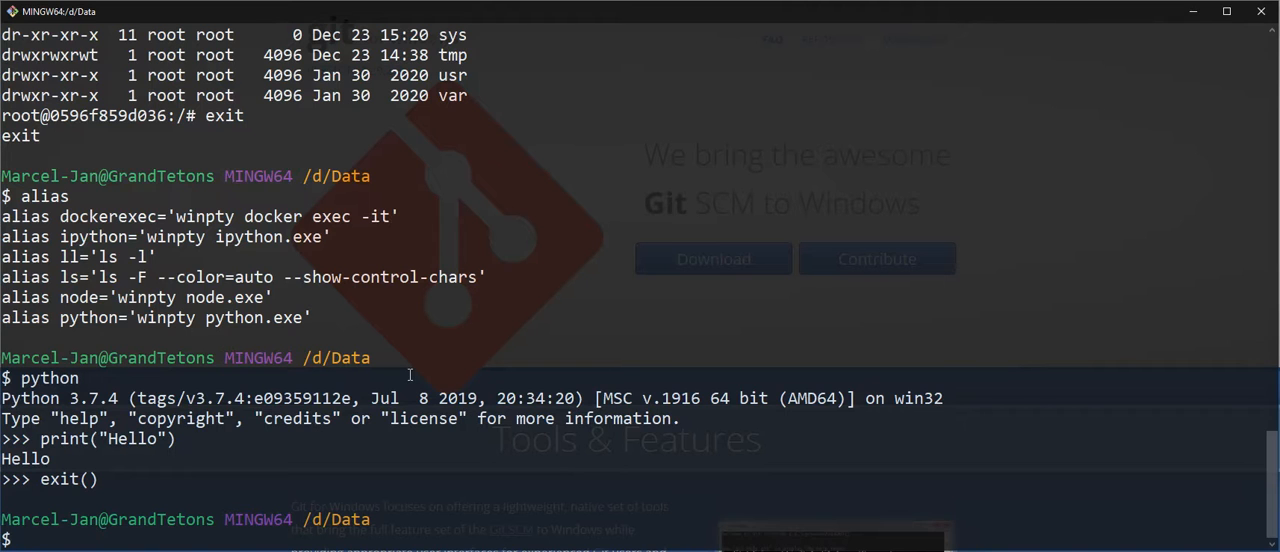
mouse_move(355, 346)
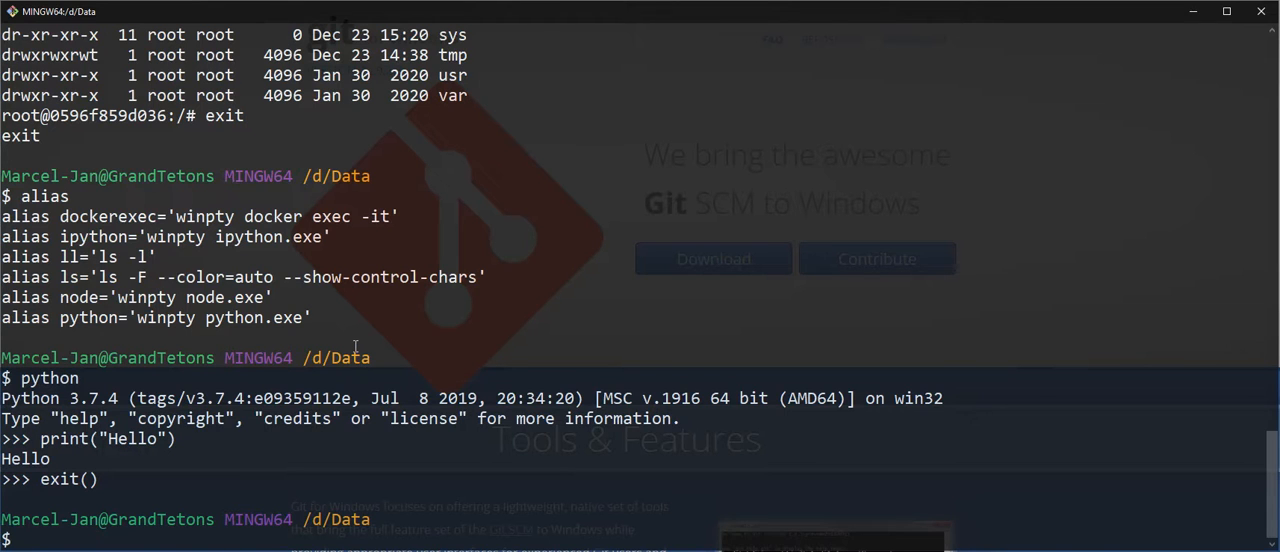
mouse_move(388, 497)
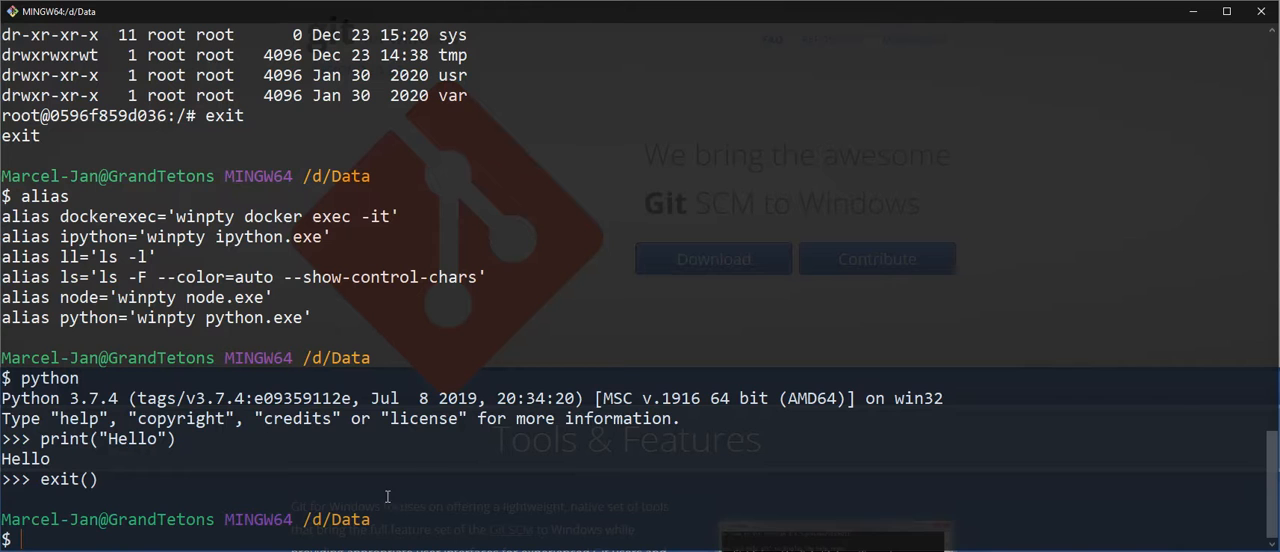